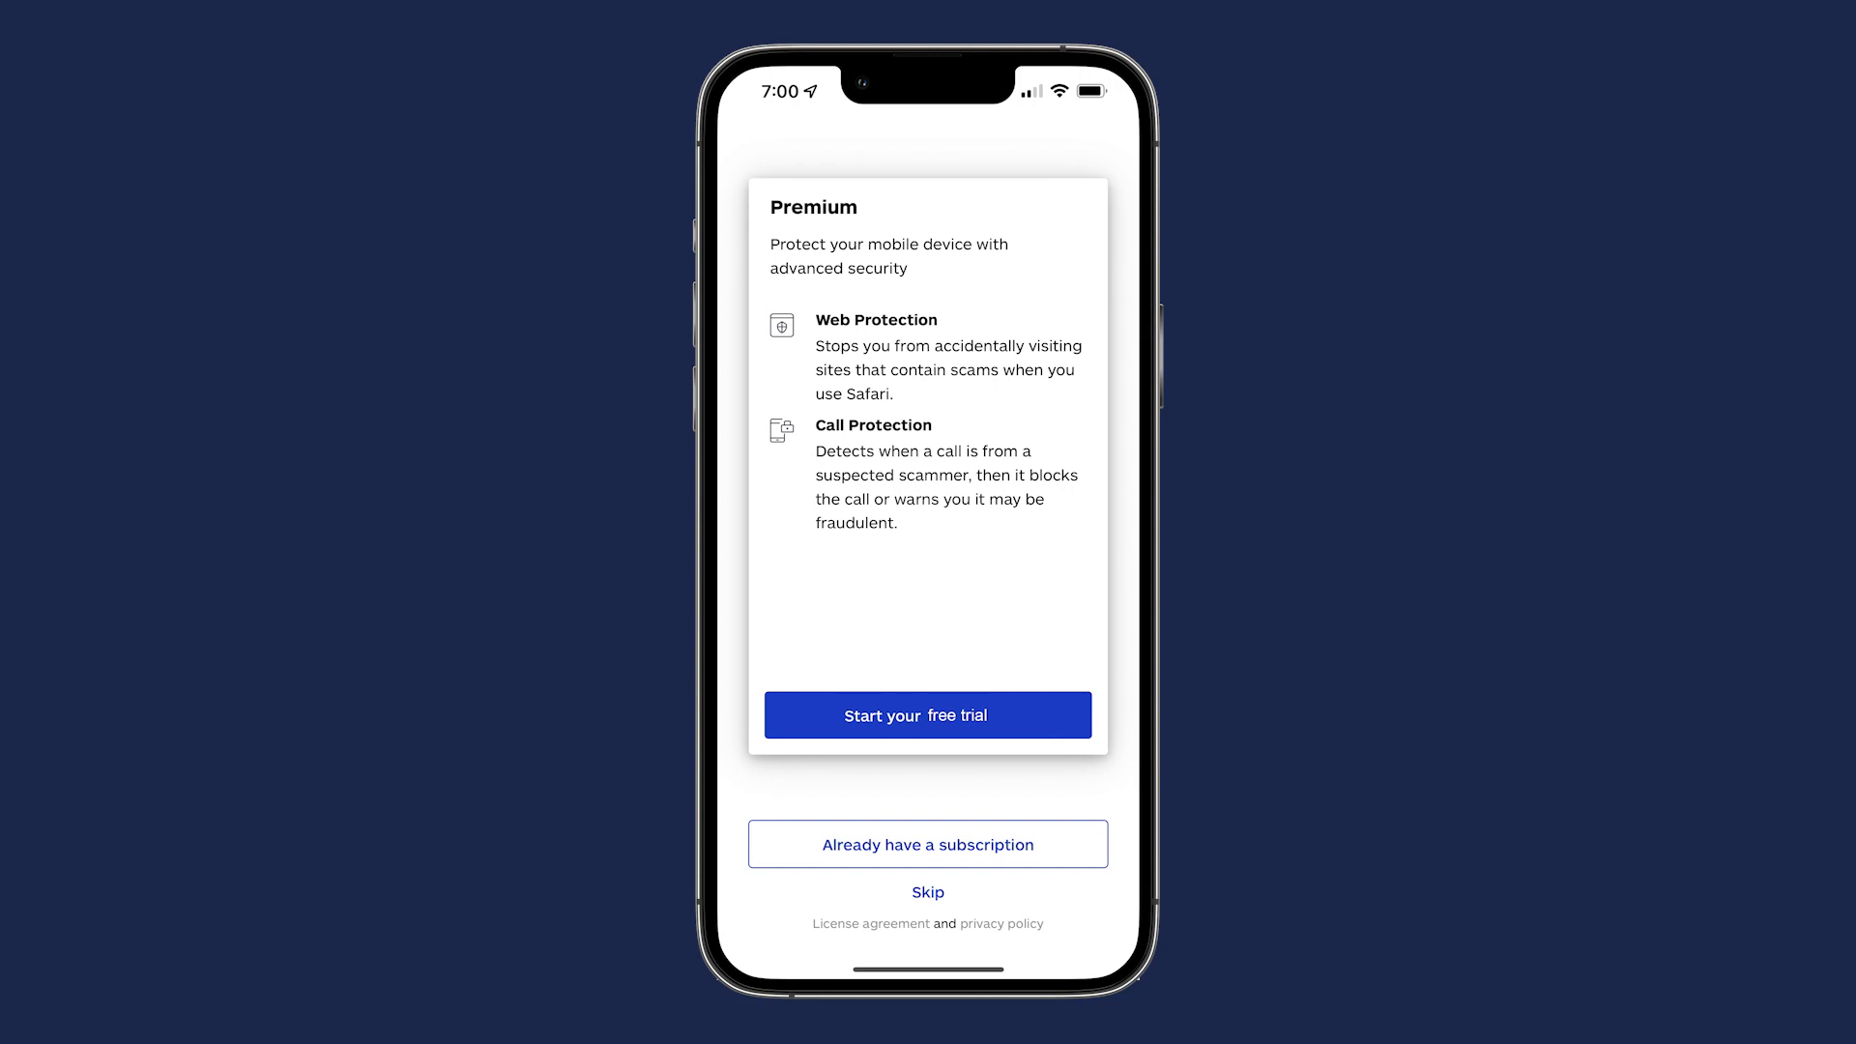
# Step: Pass the Premium trial screen and choose 'Already have a subscription' to reach sign-in
pyautogui.click(927, 715)
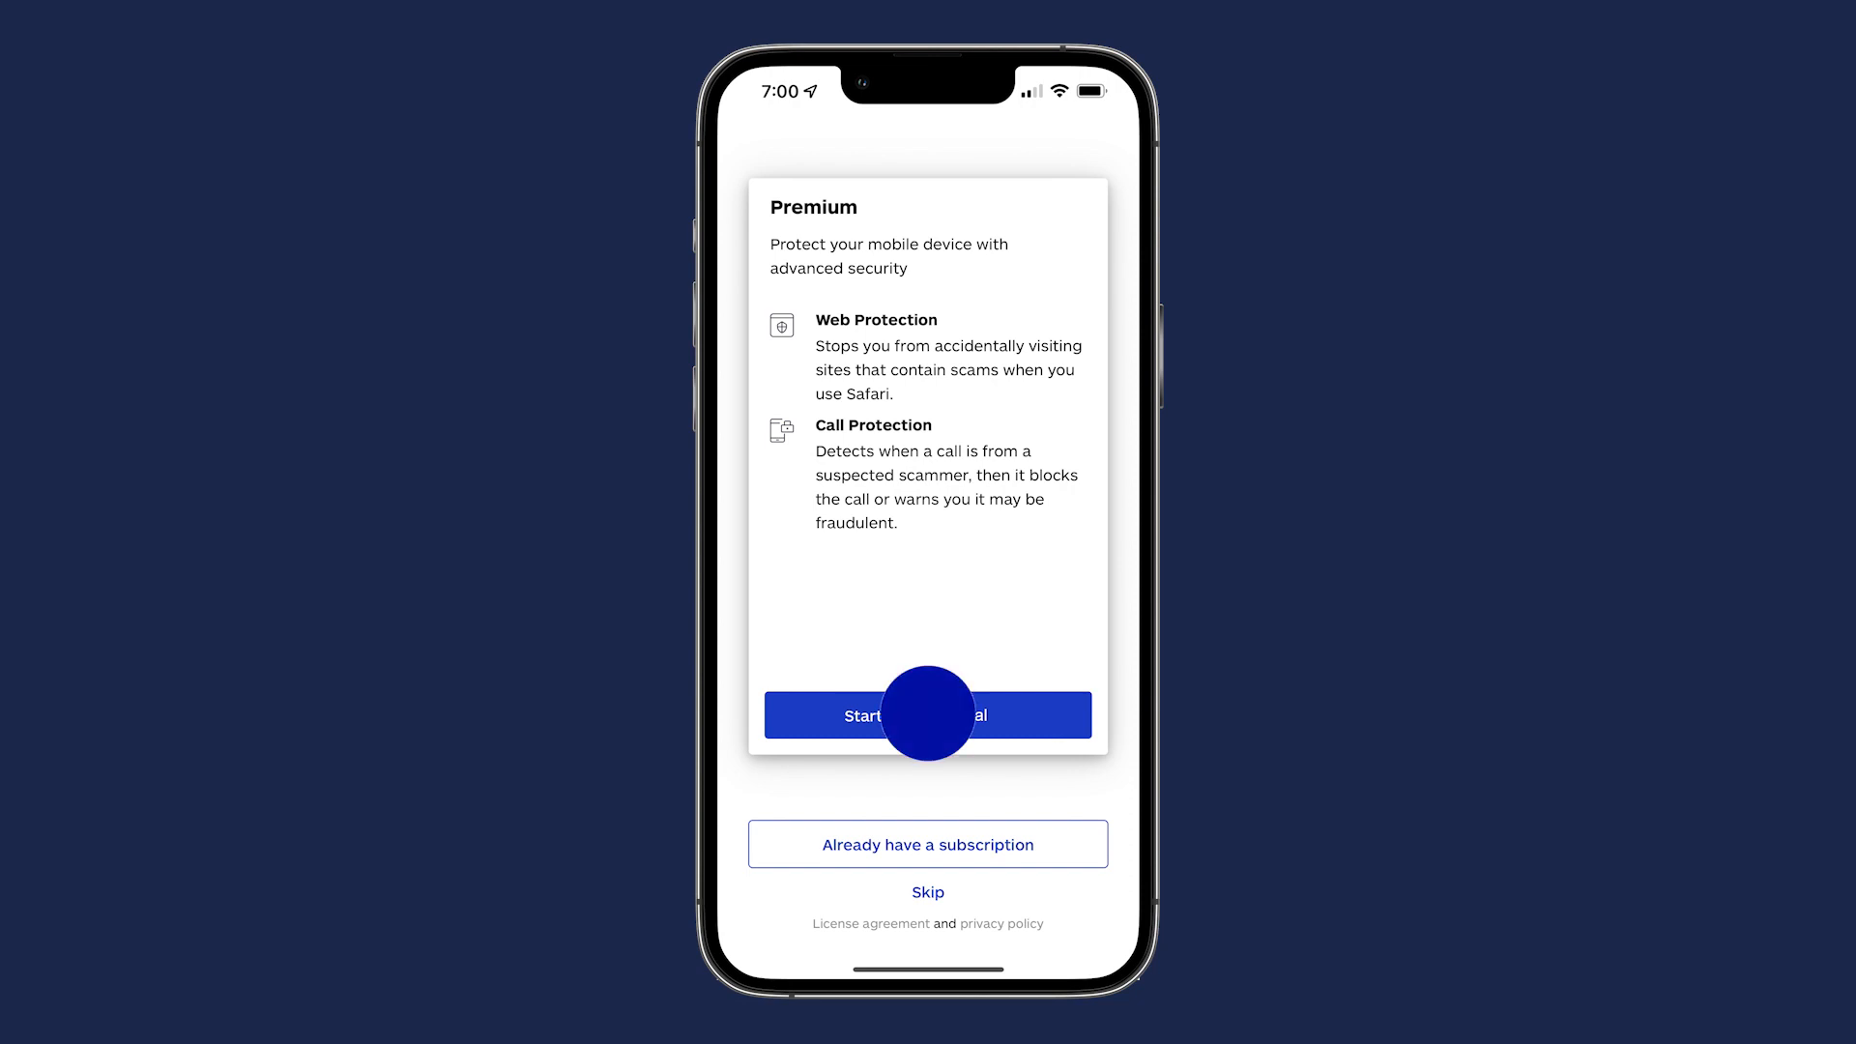
pyautogui.click(929, 716)
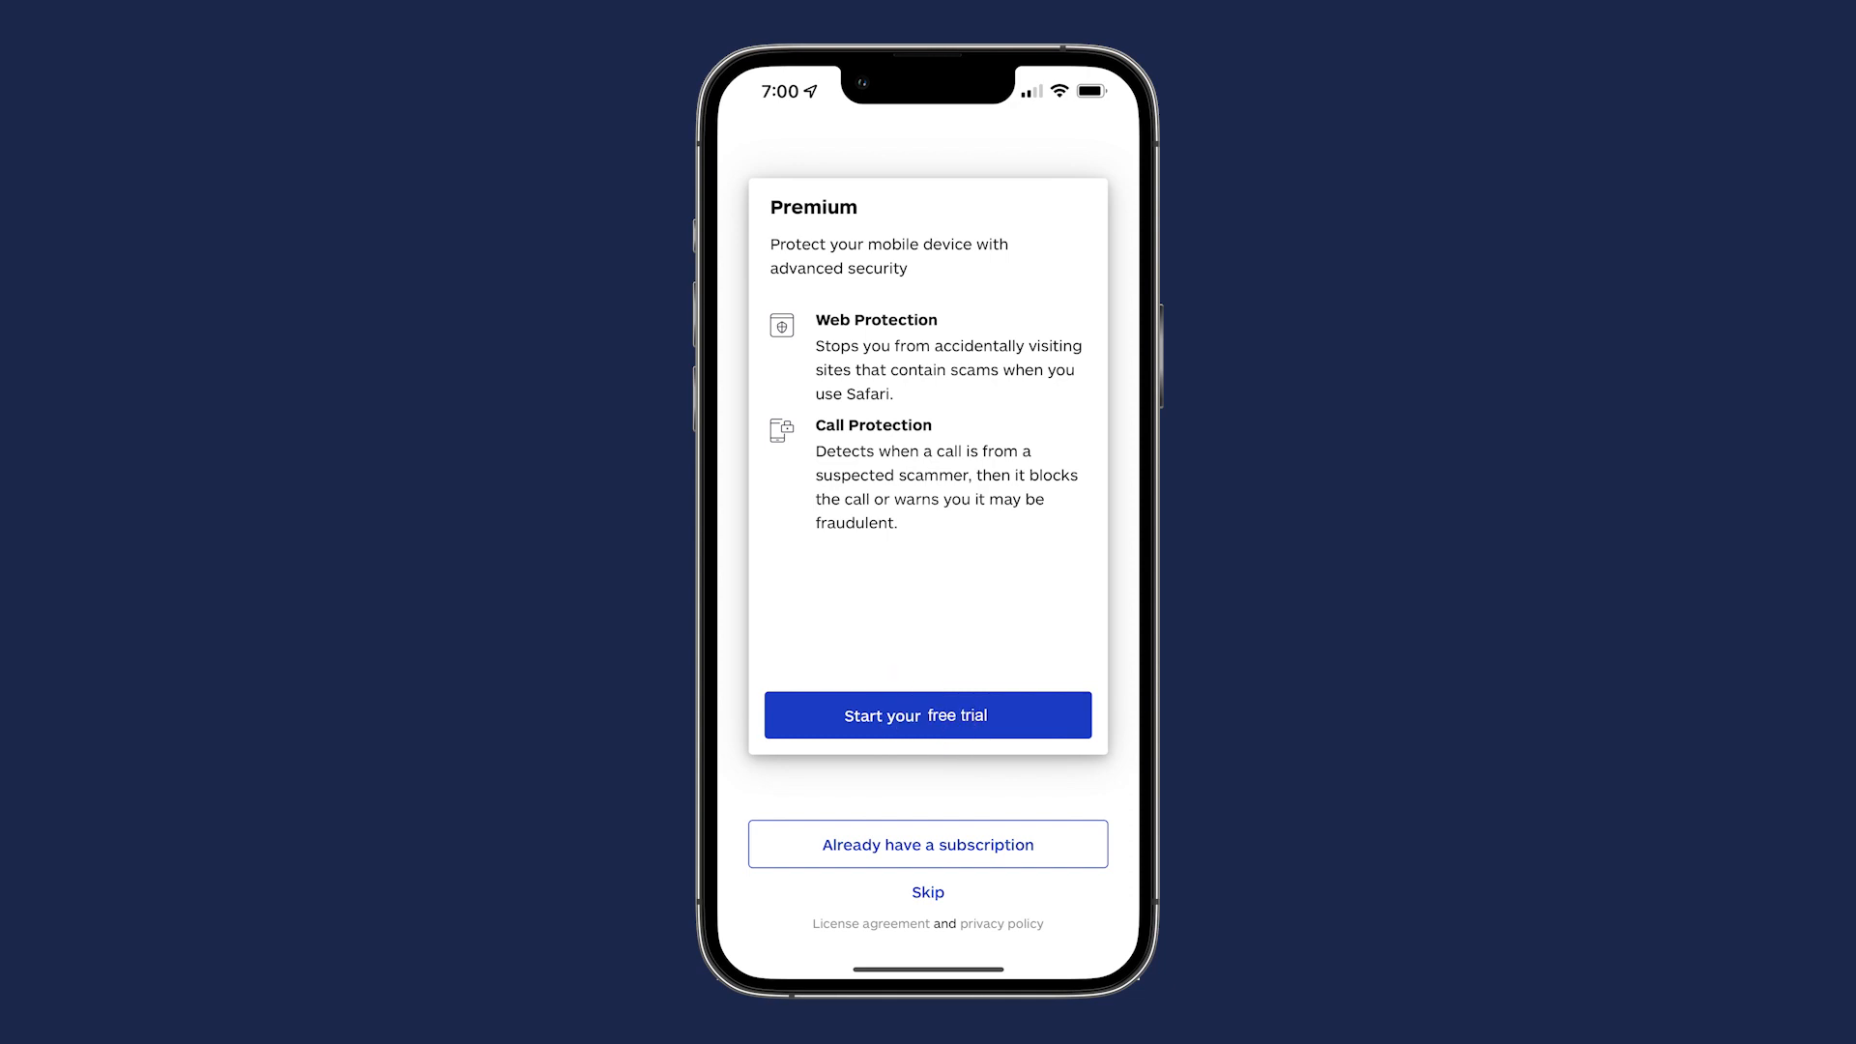
pyautogui.click(928, 844)
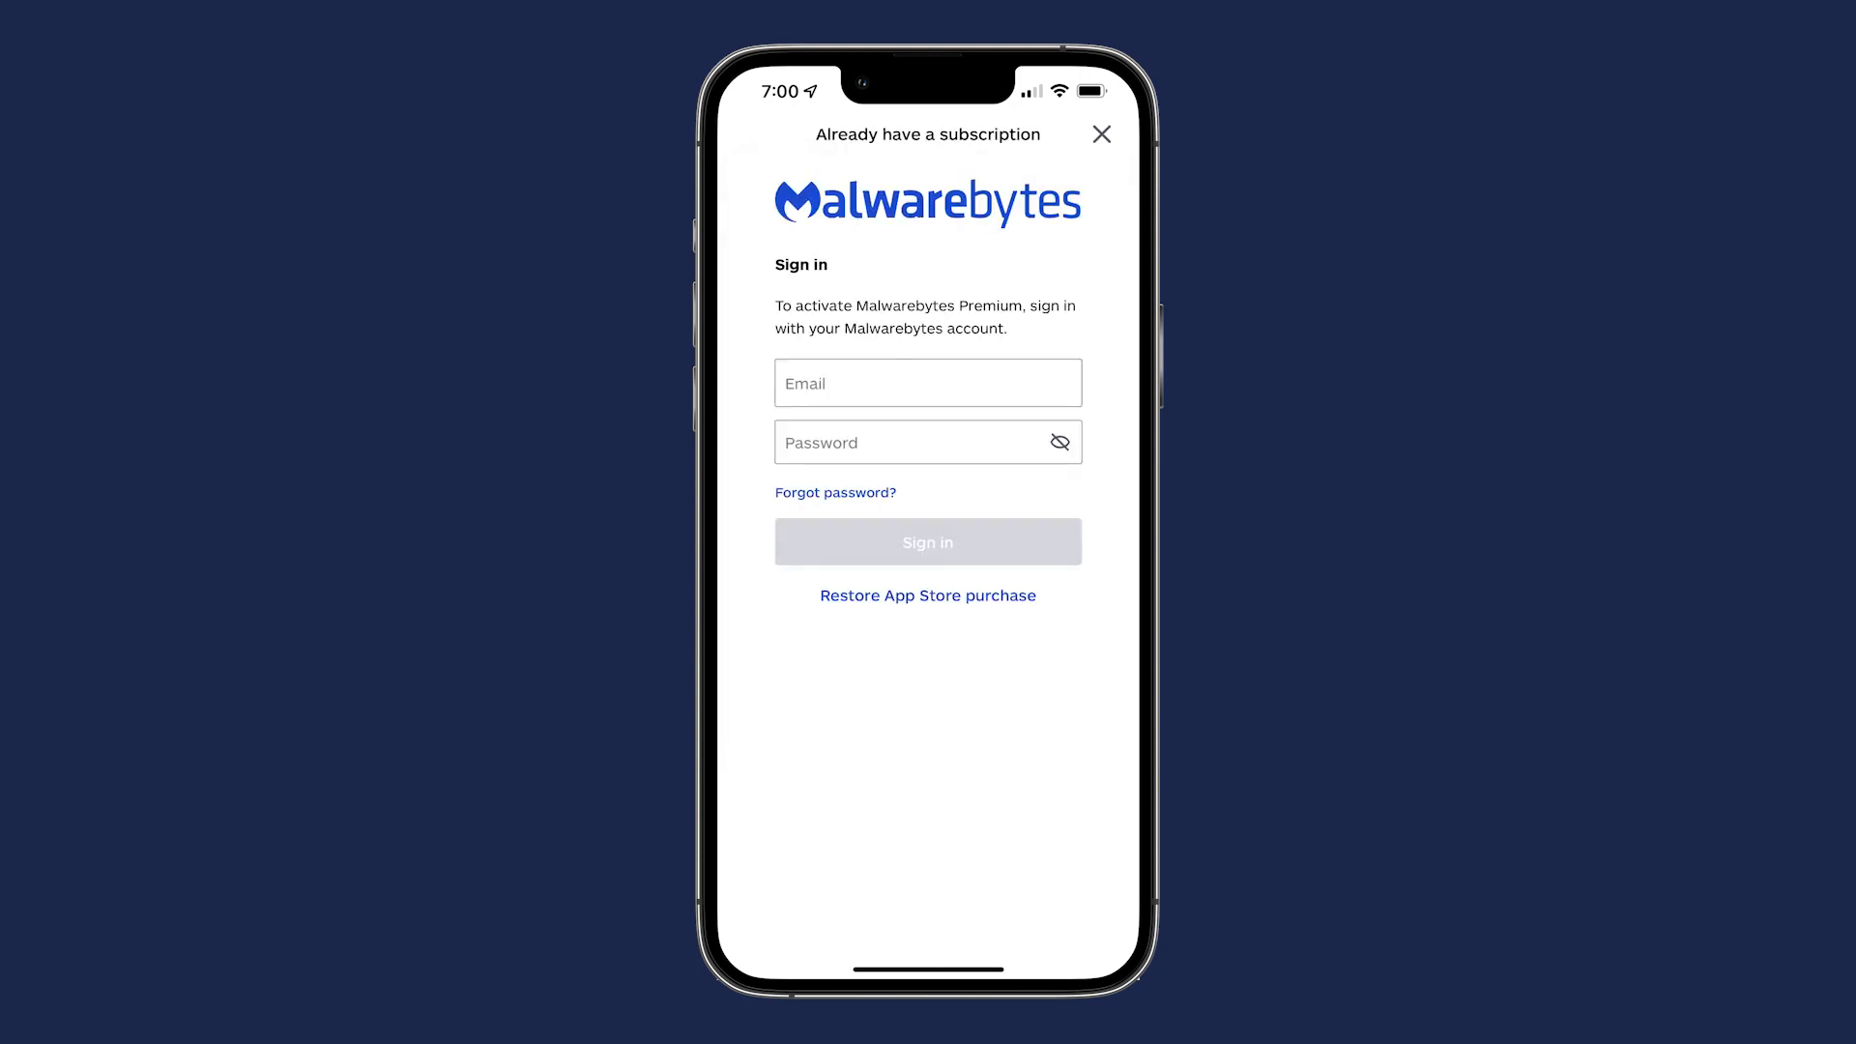
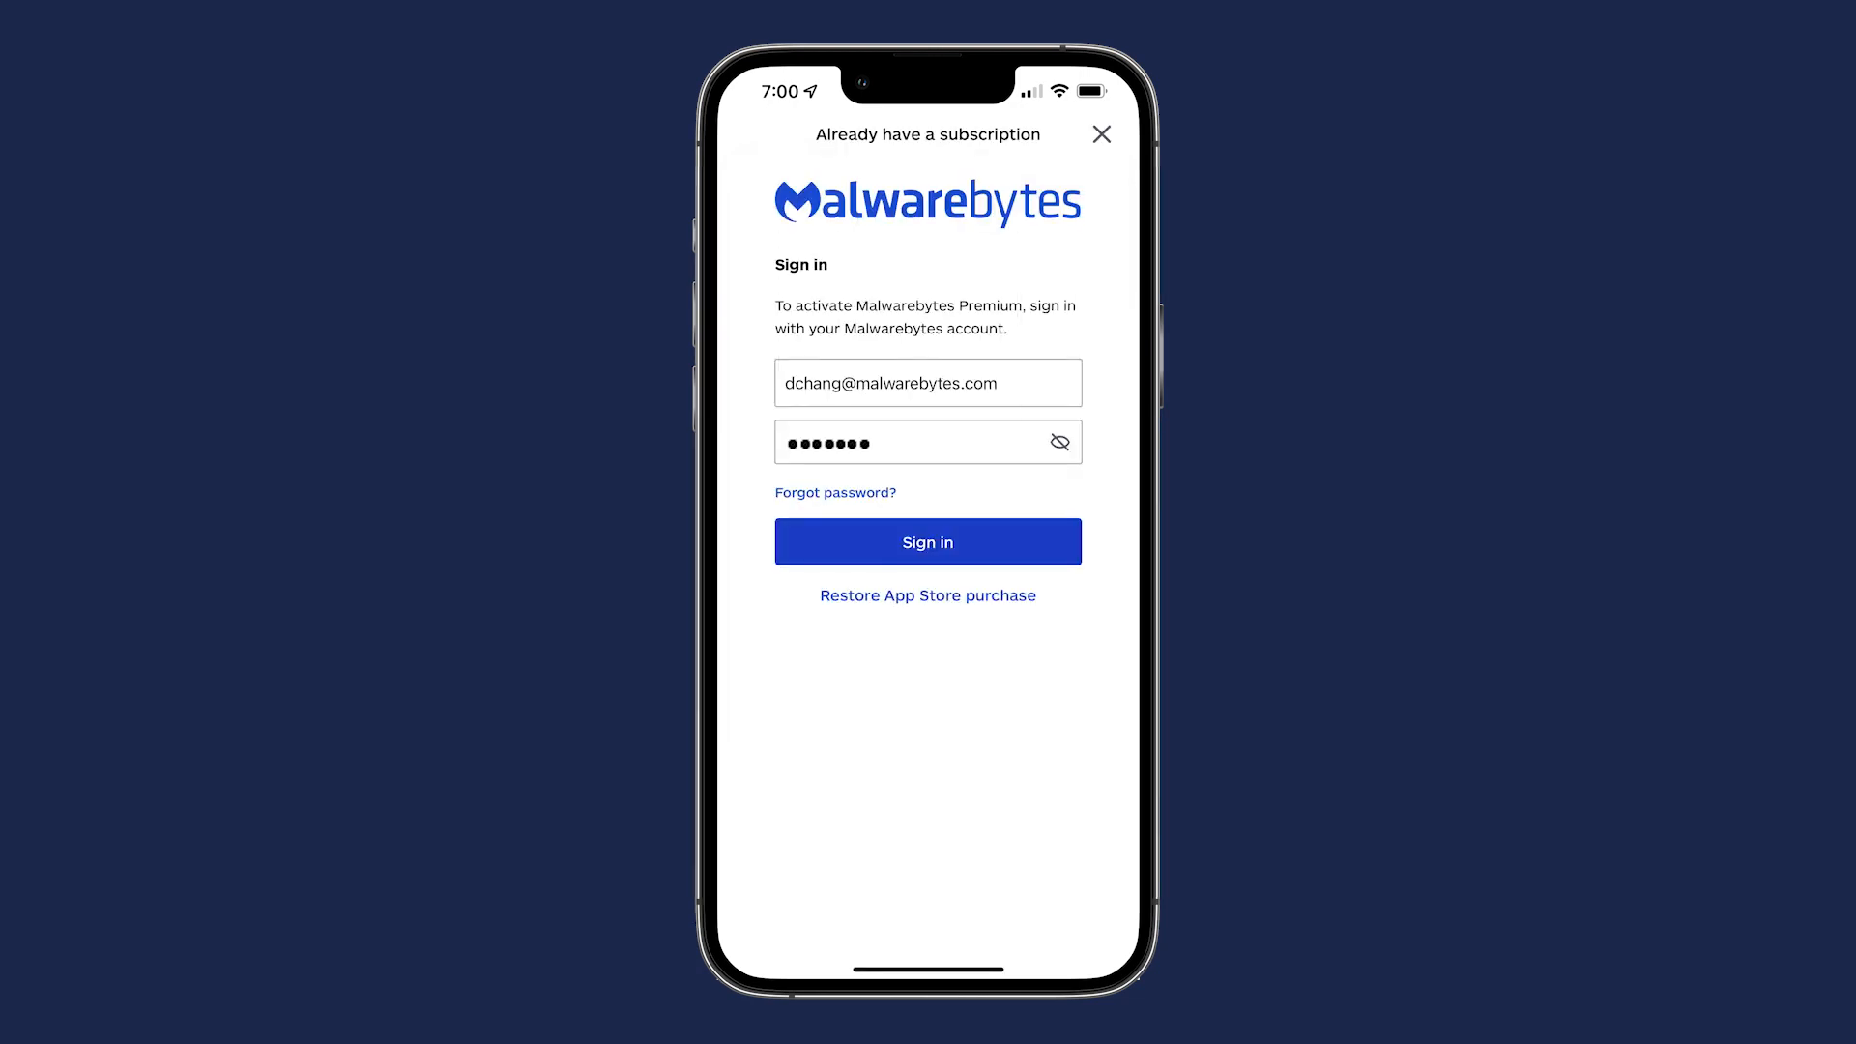
pyautogui.write('••')
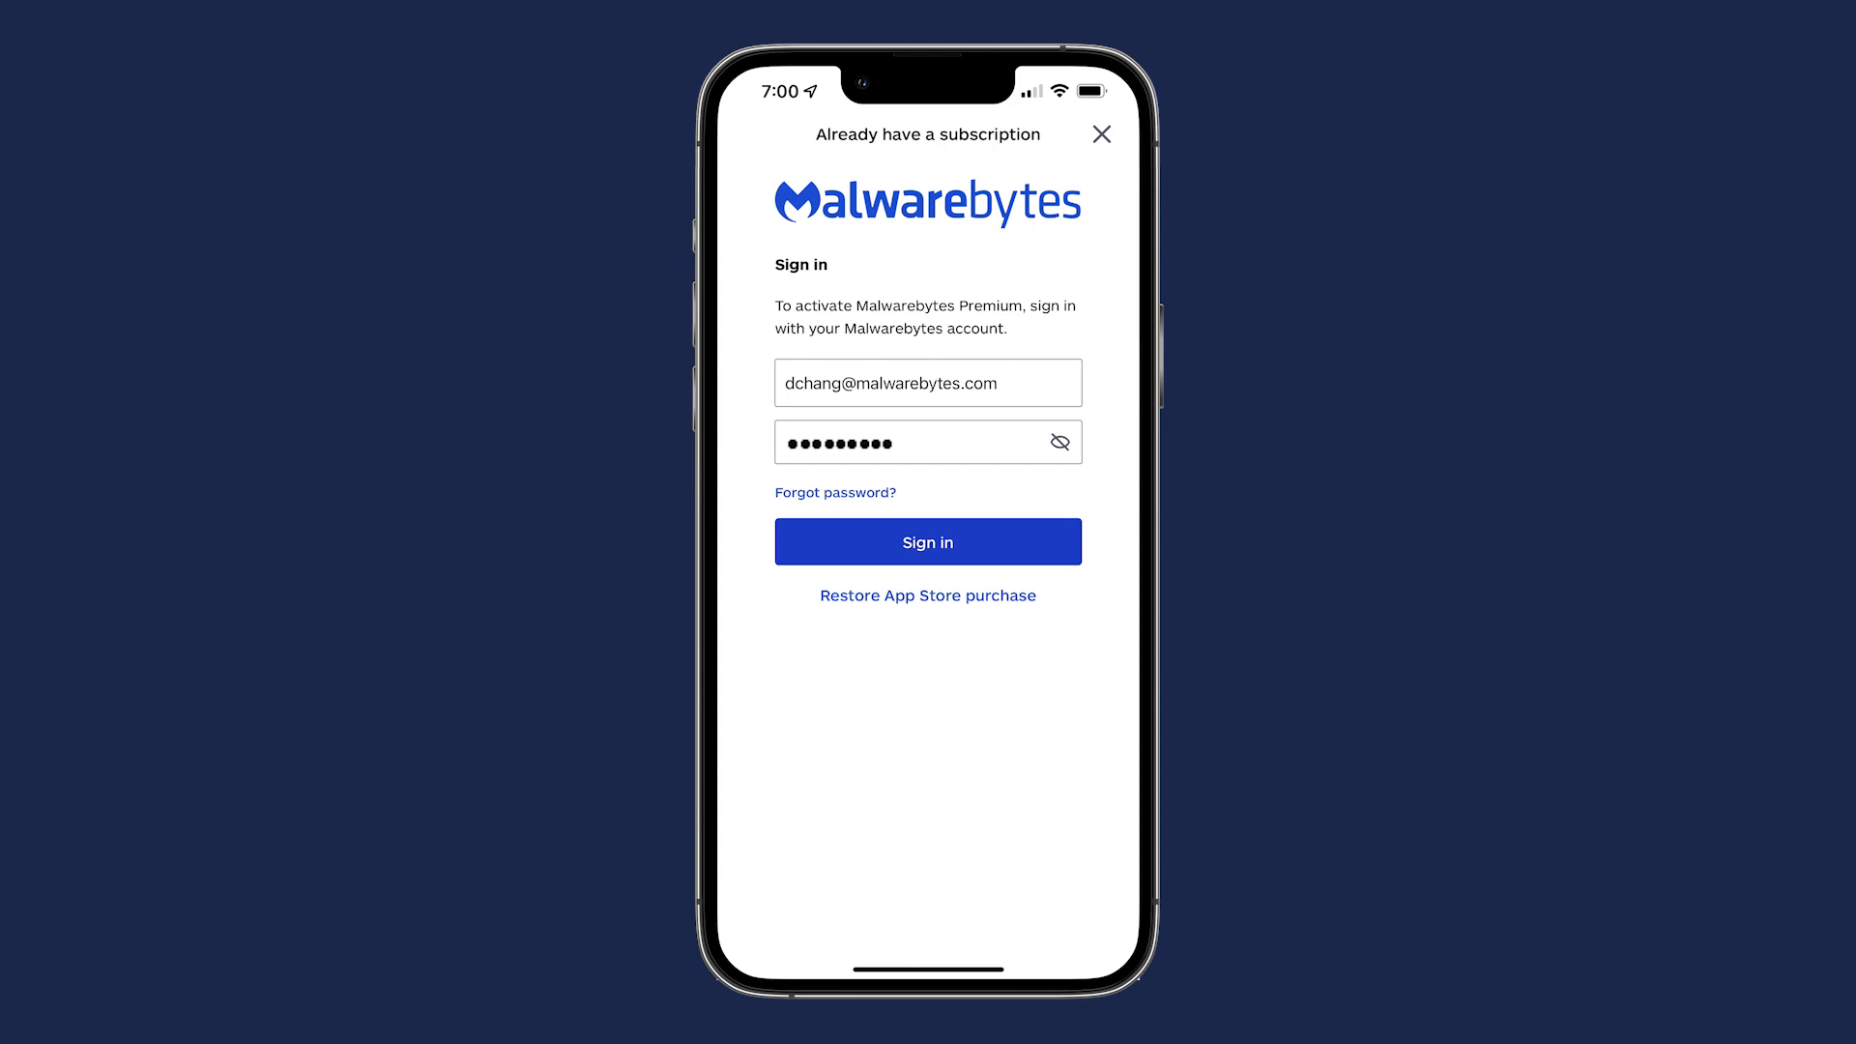
pyautogui.click(928, 541)
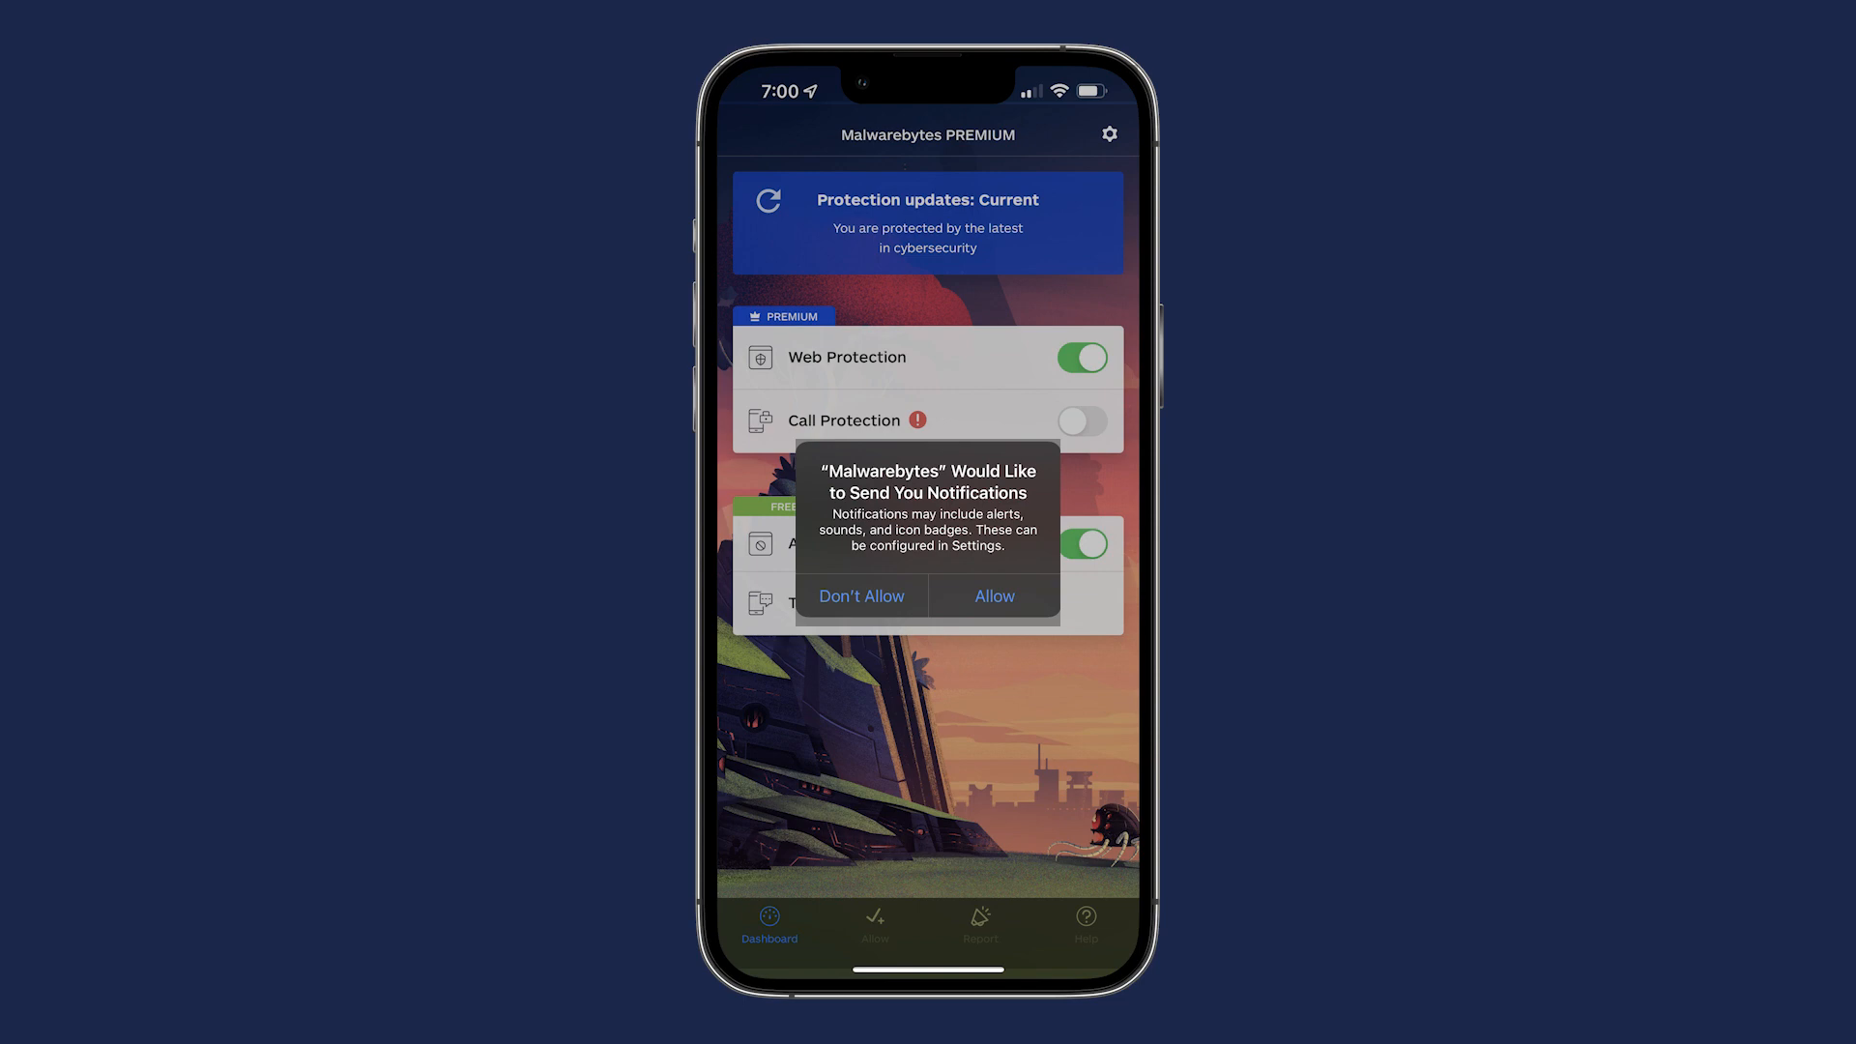
# Step: Allow notifications and view the Ad Blocking explanation page
pyautogui.click(997, 595)
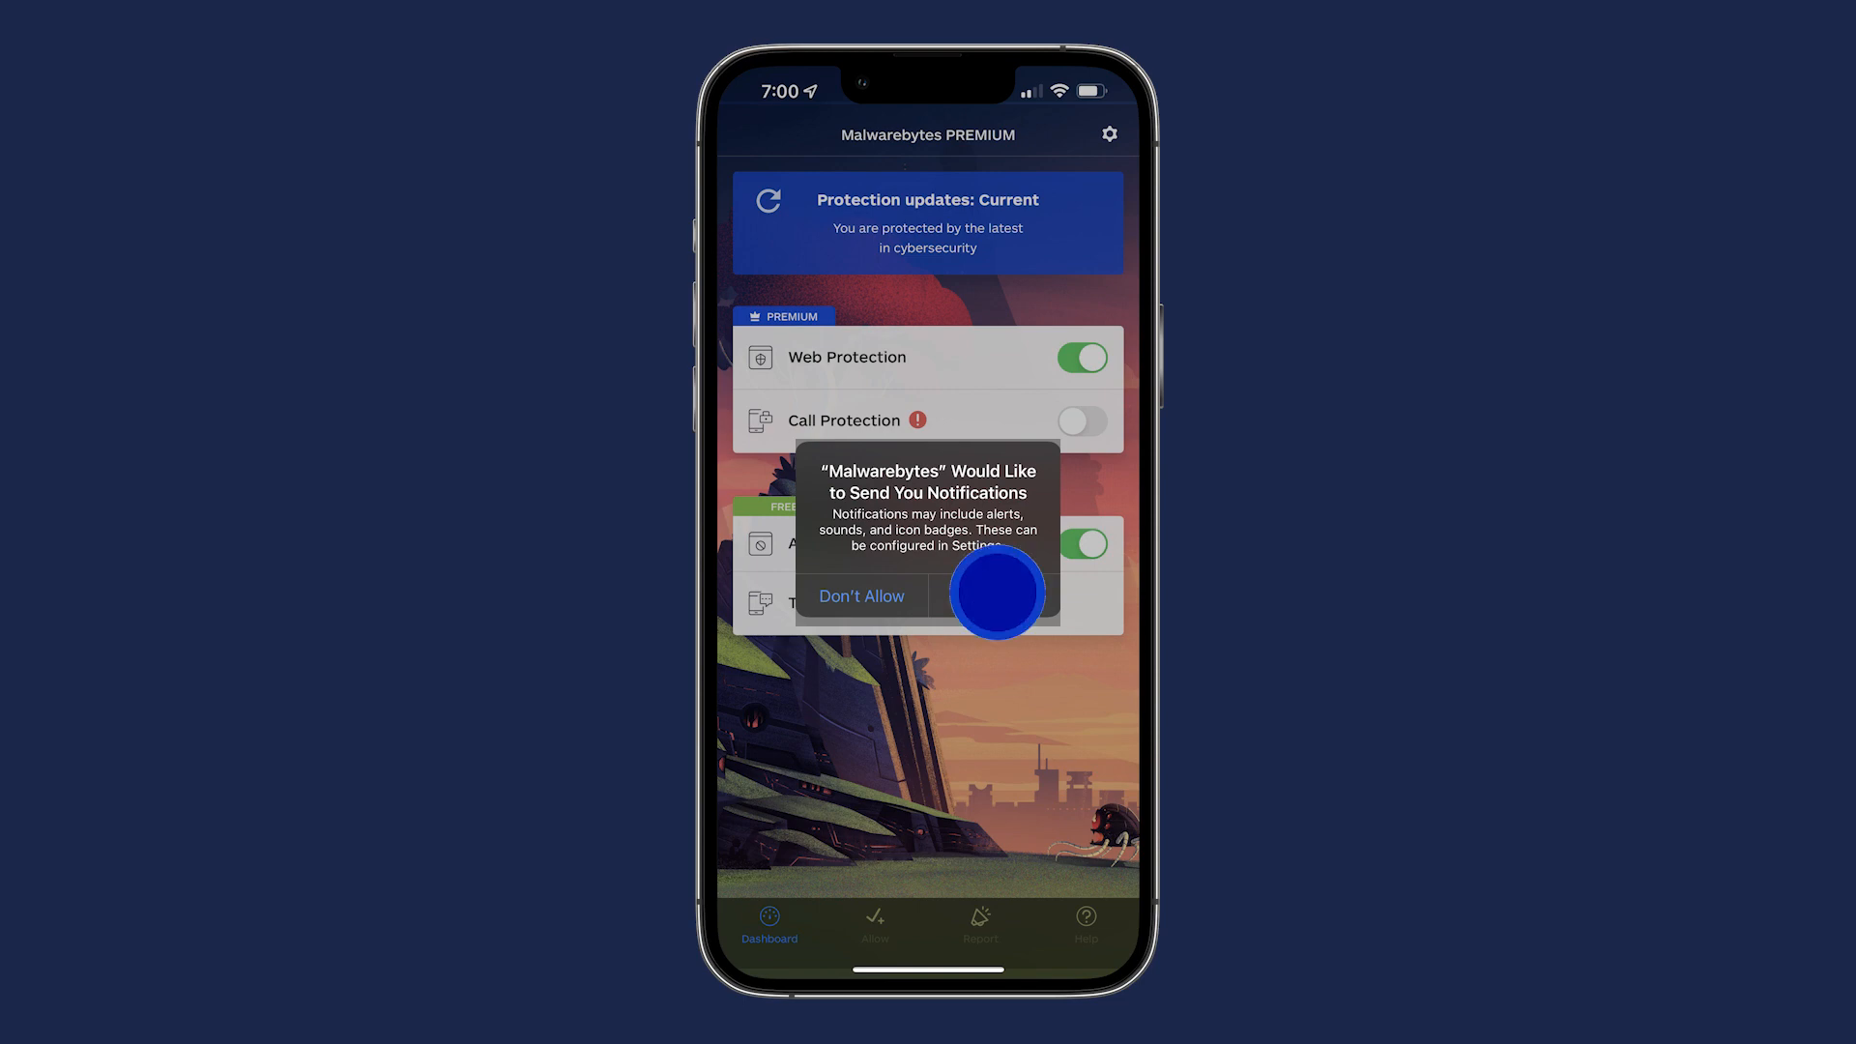
pyautogui.click(996, 595)
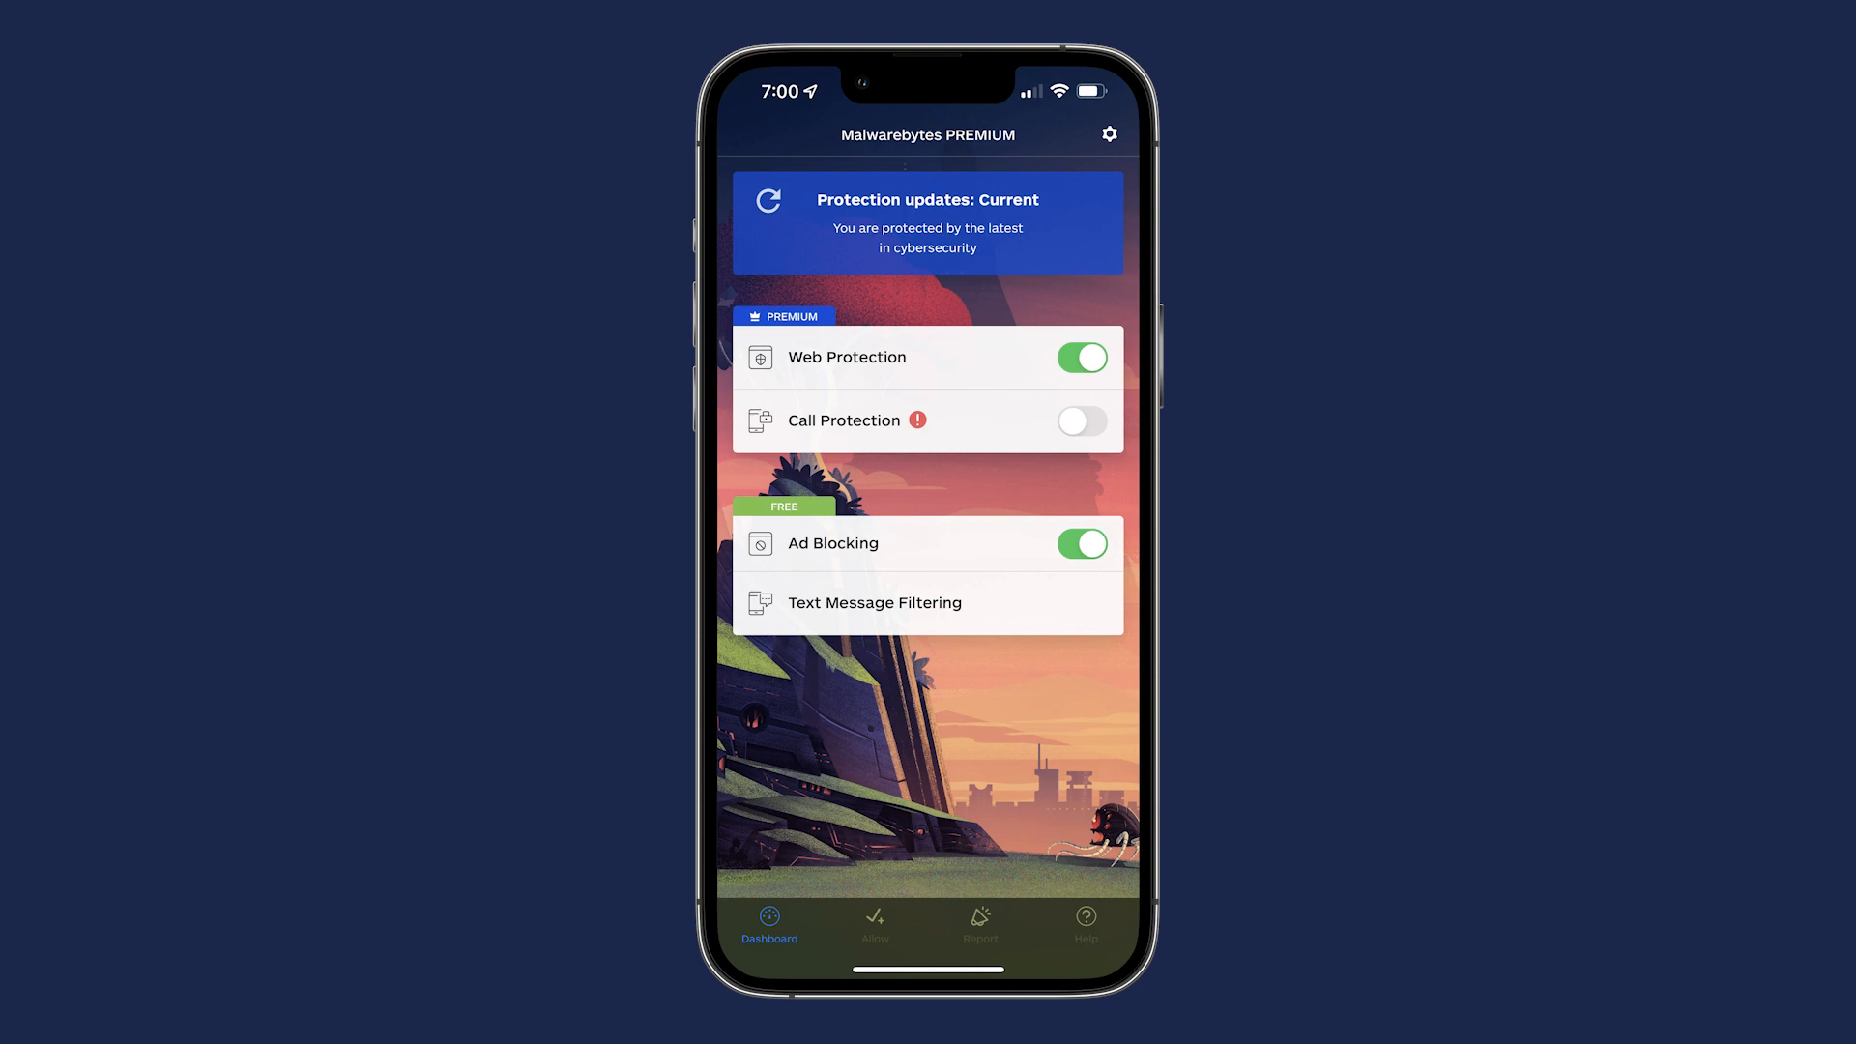
pyautogui.click(847, 357)
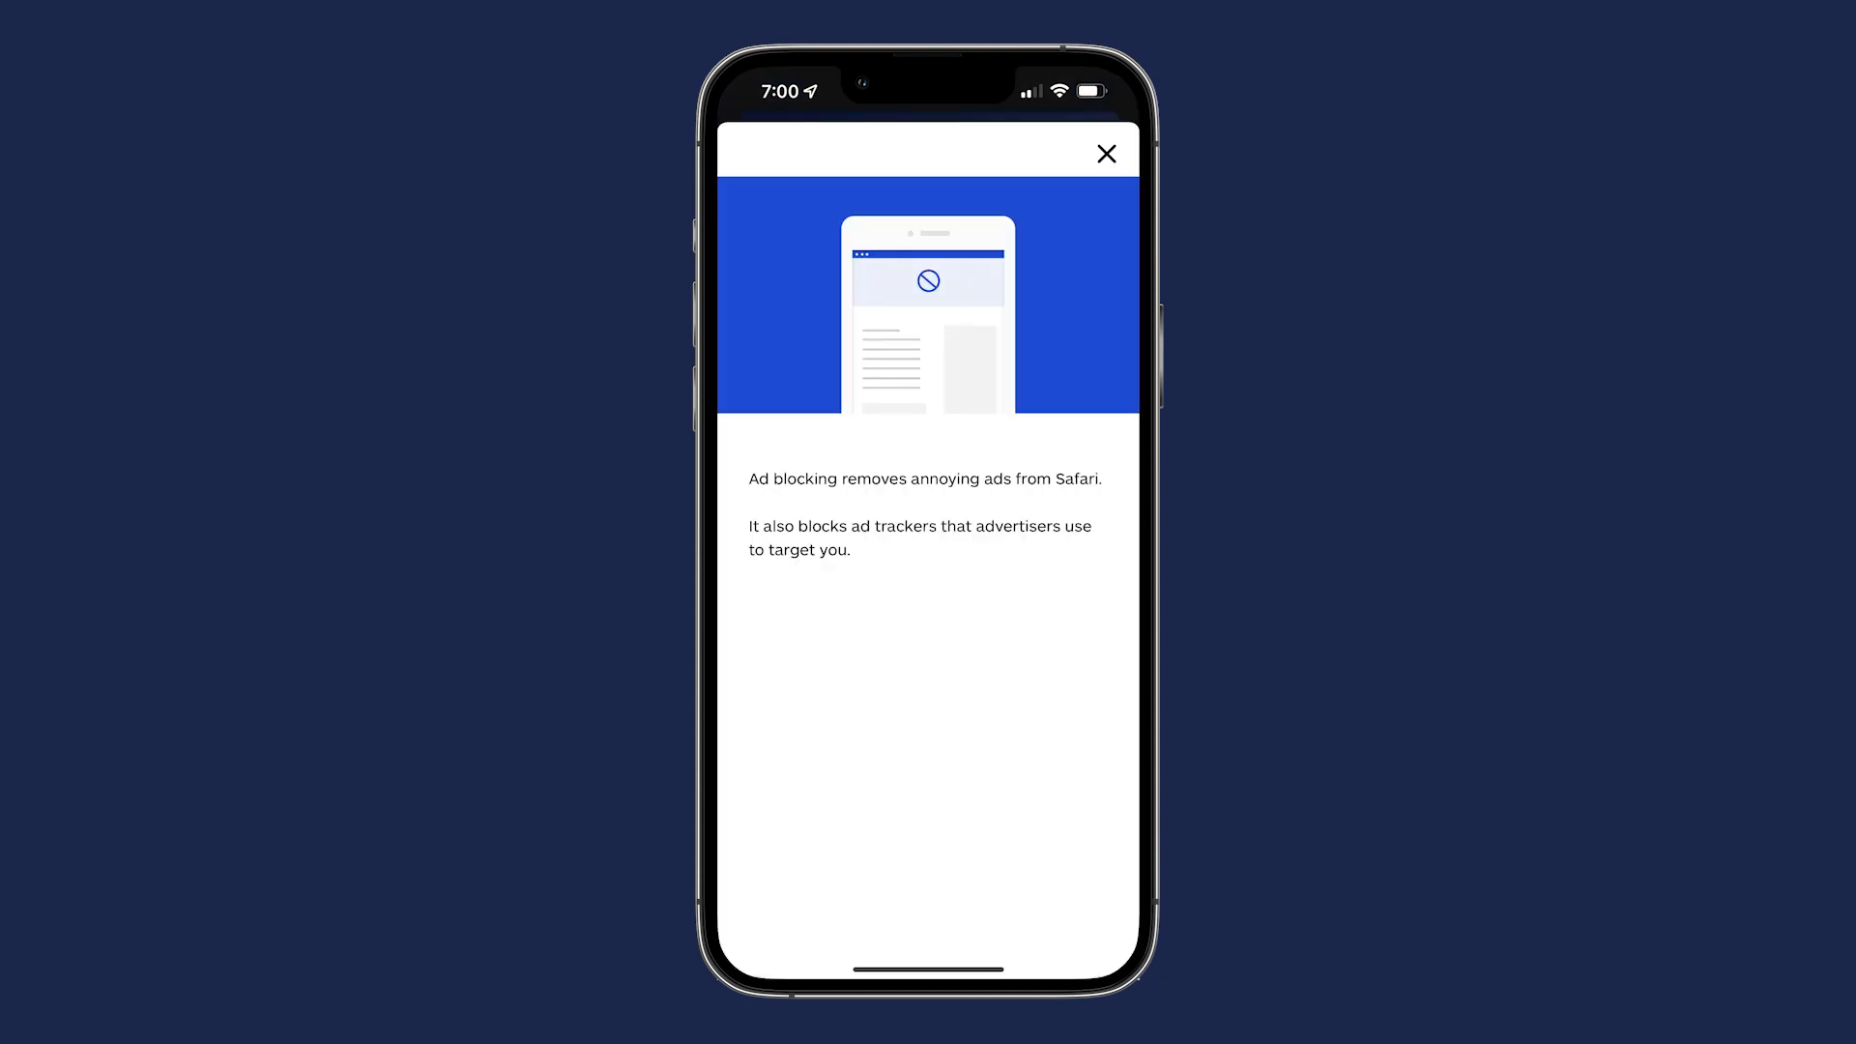
# Step: Dismiss the Ad Blocking and Text Message Filtering explanation sheets
pyautogui.click(1105, 154)
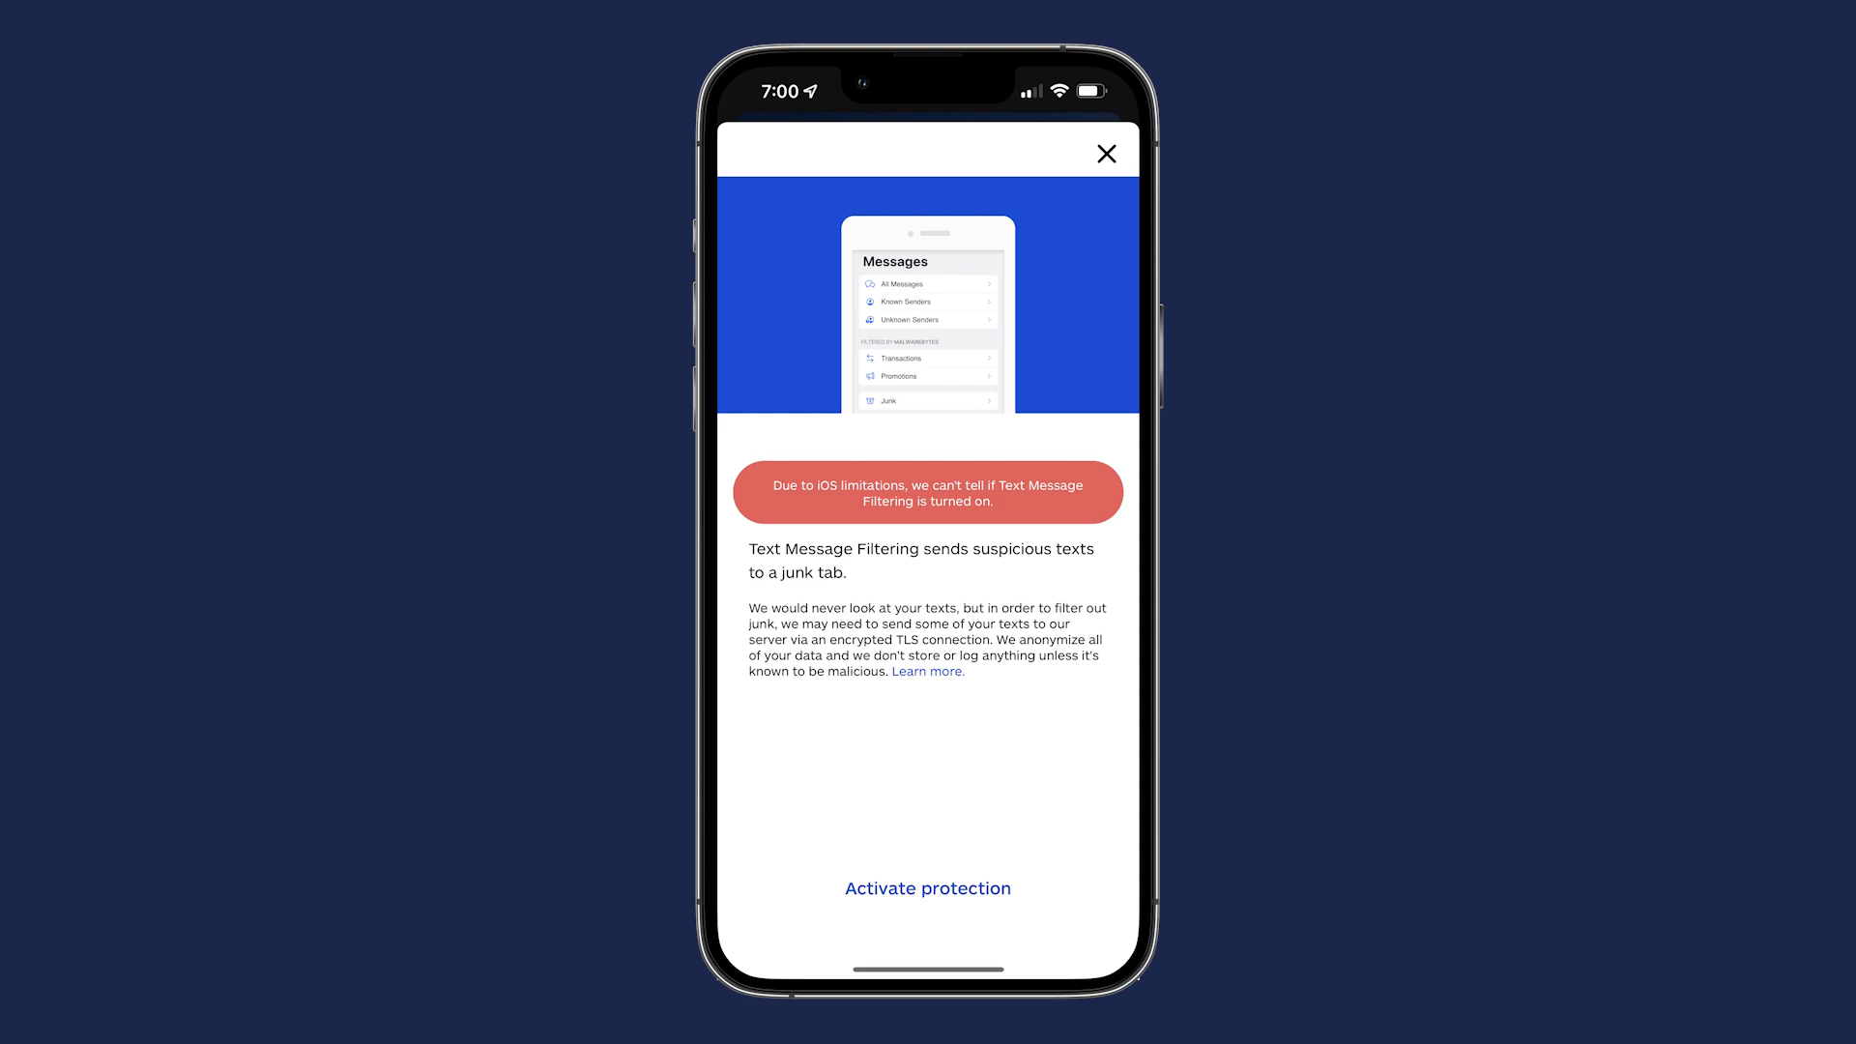
pyautogui.click(1106, 154)
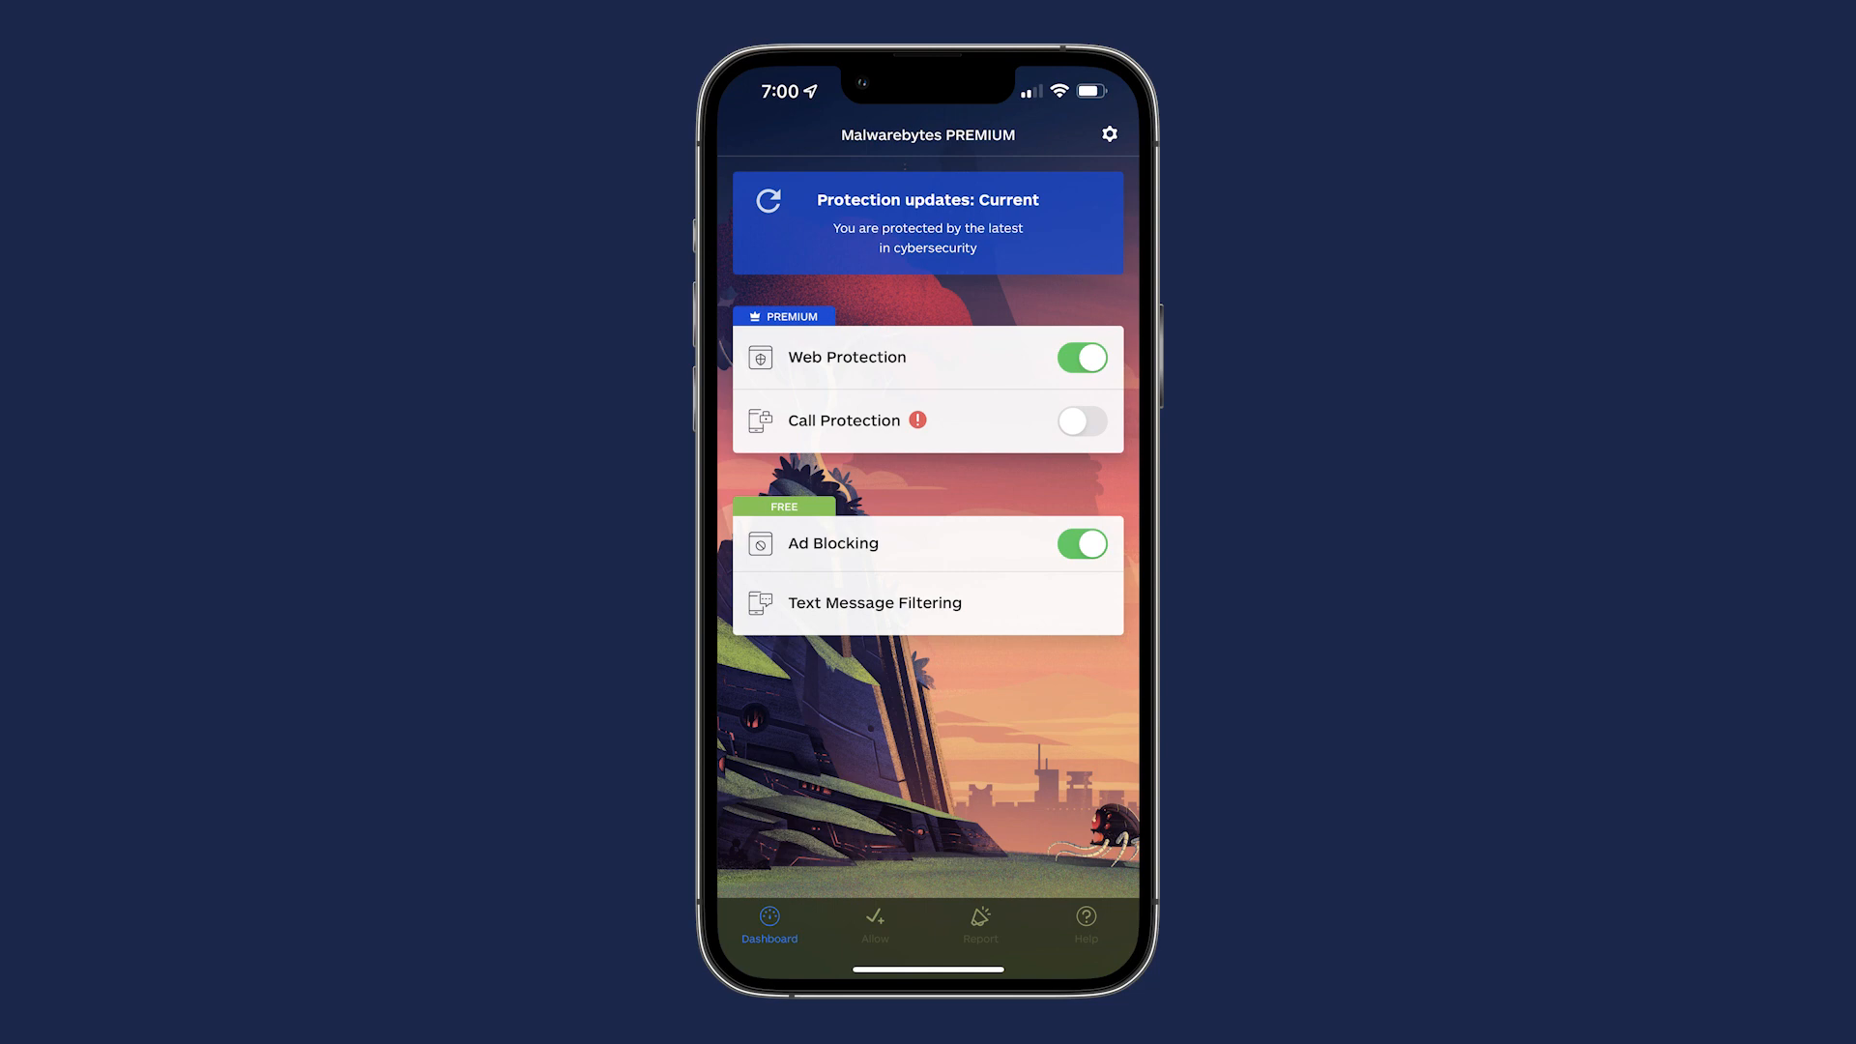
pyautogui.click(1110, 134)
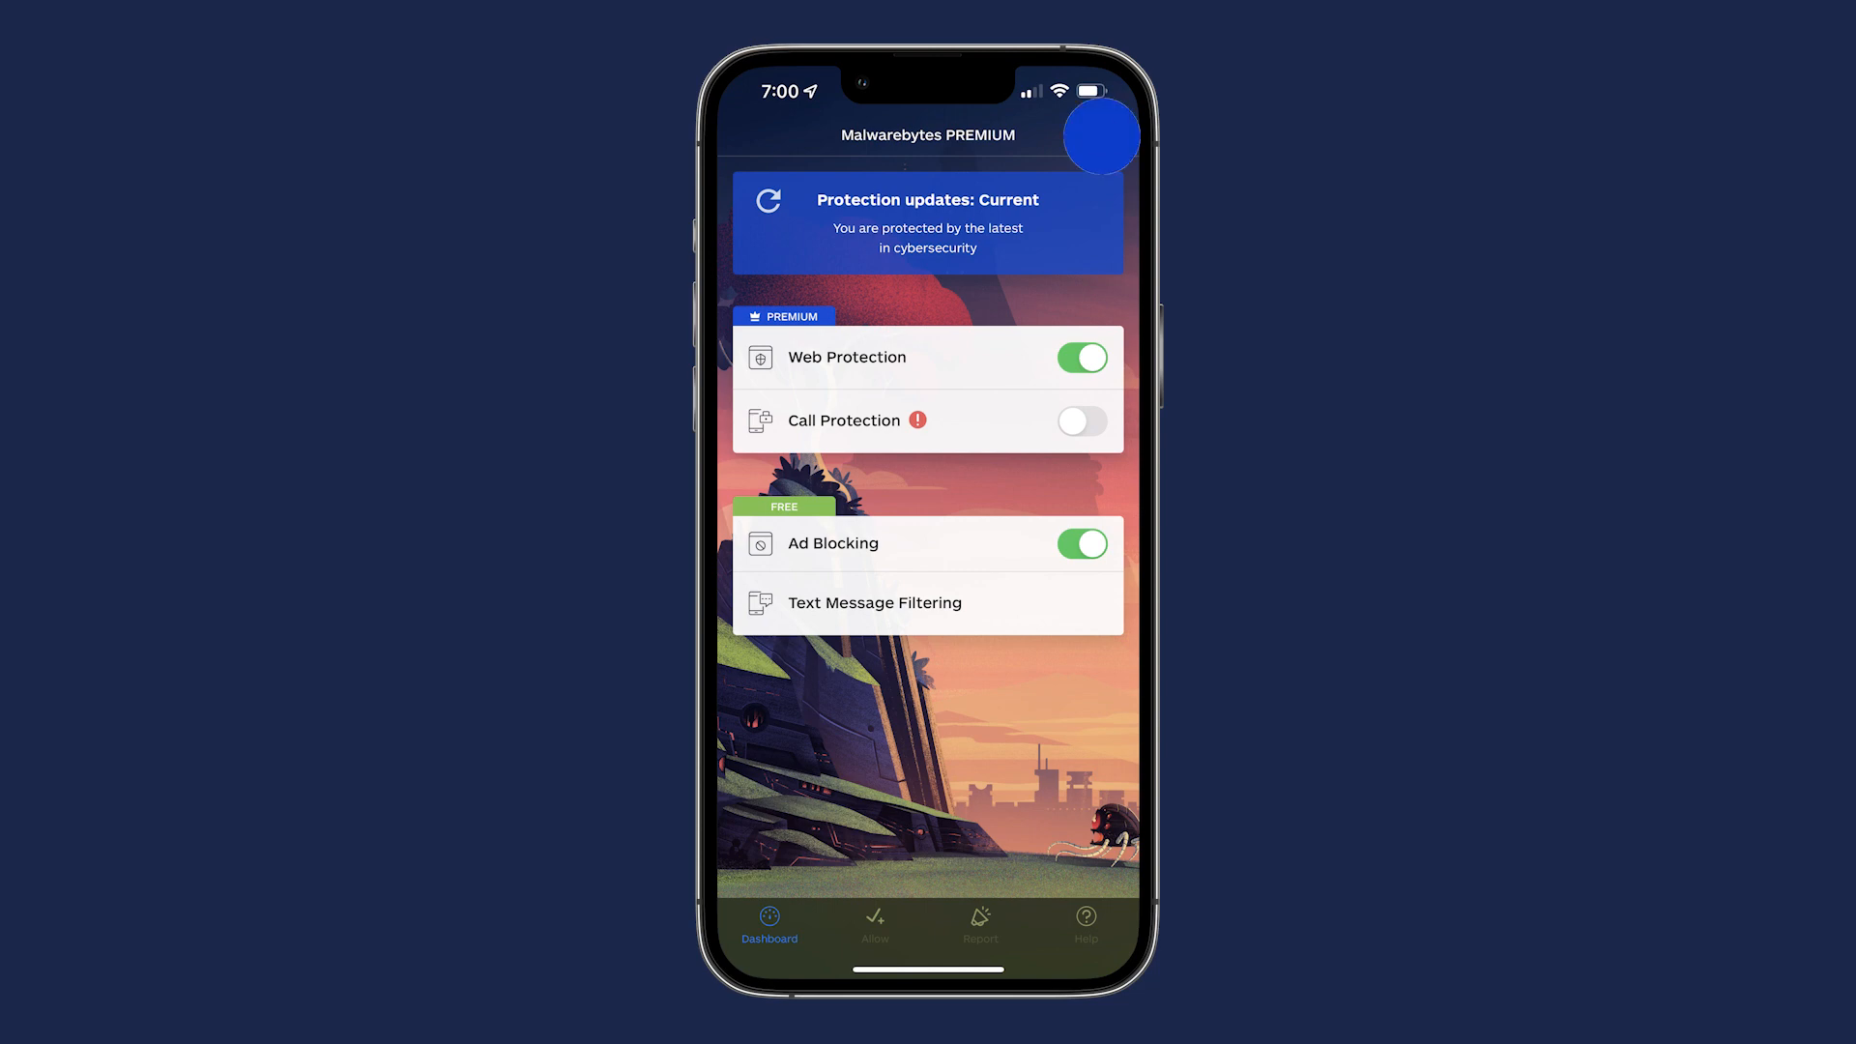
pyautogui.click(1101, 135)
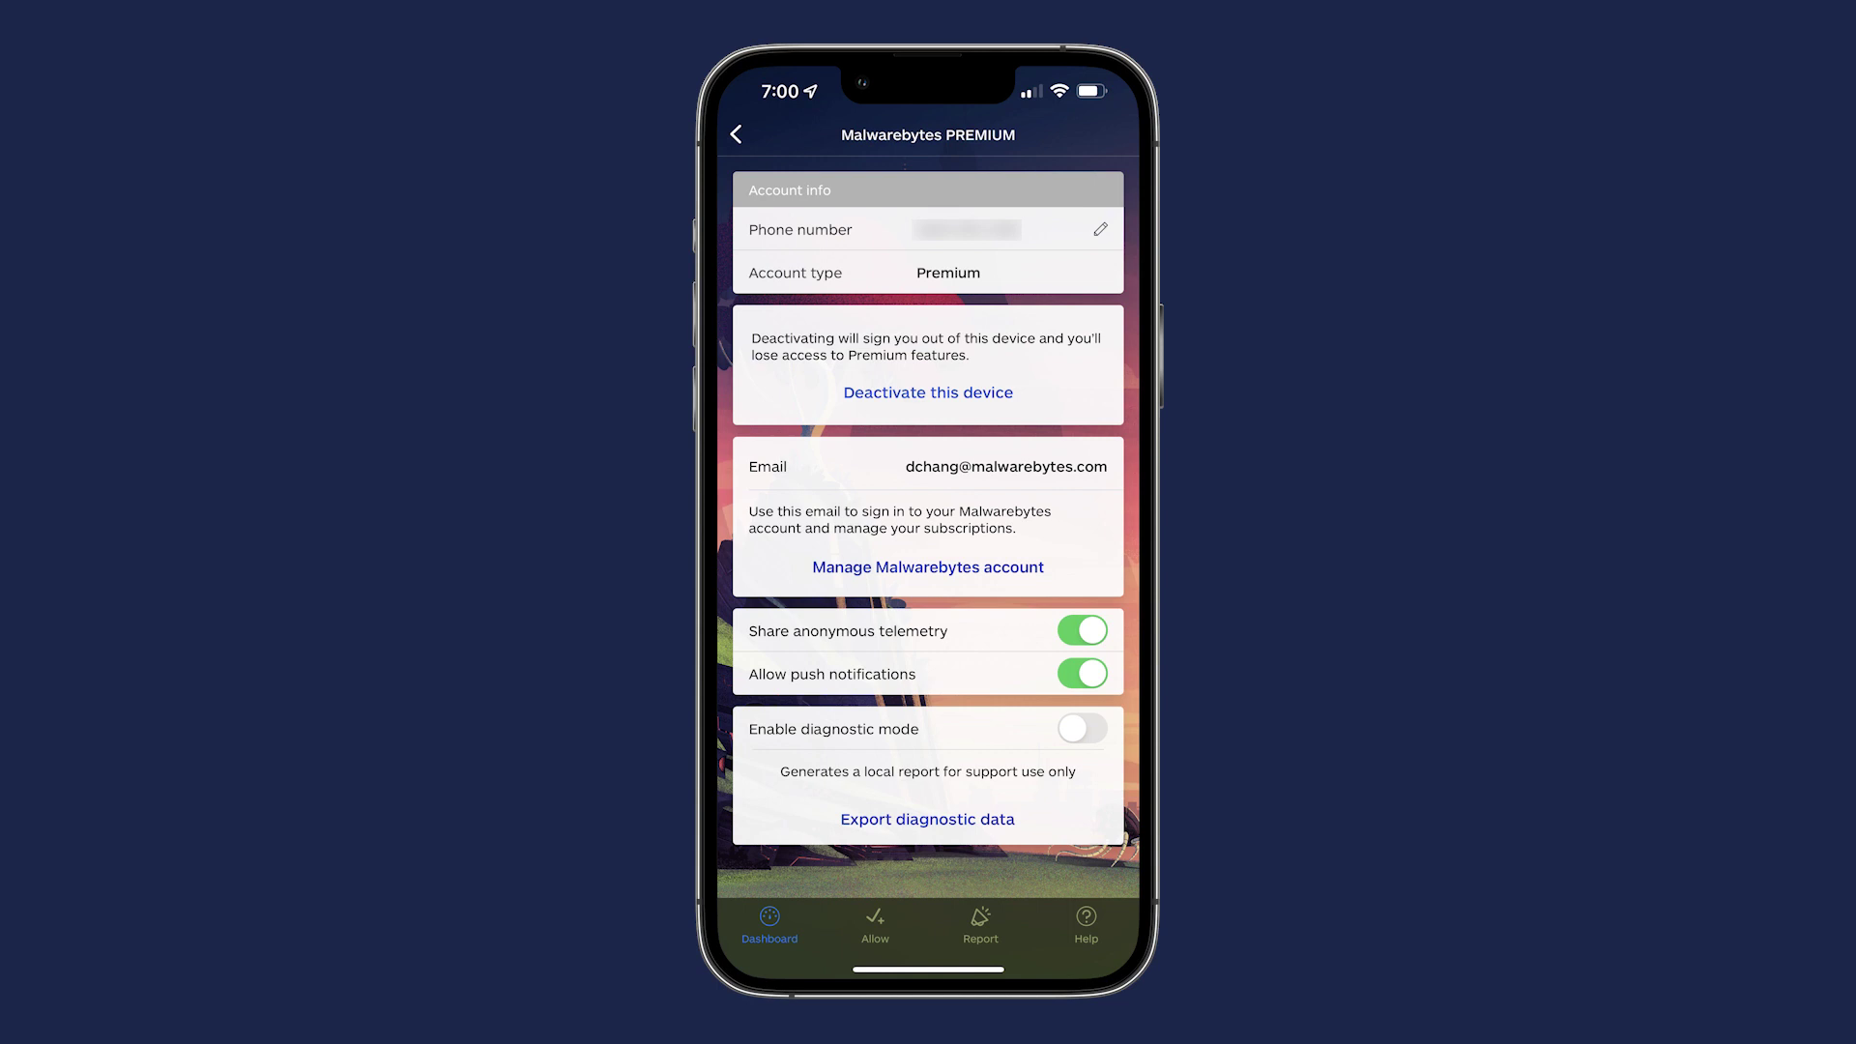
pyautogui.click(738, 135)
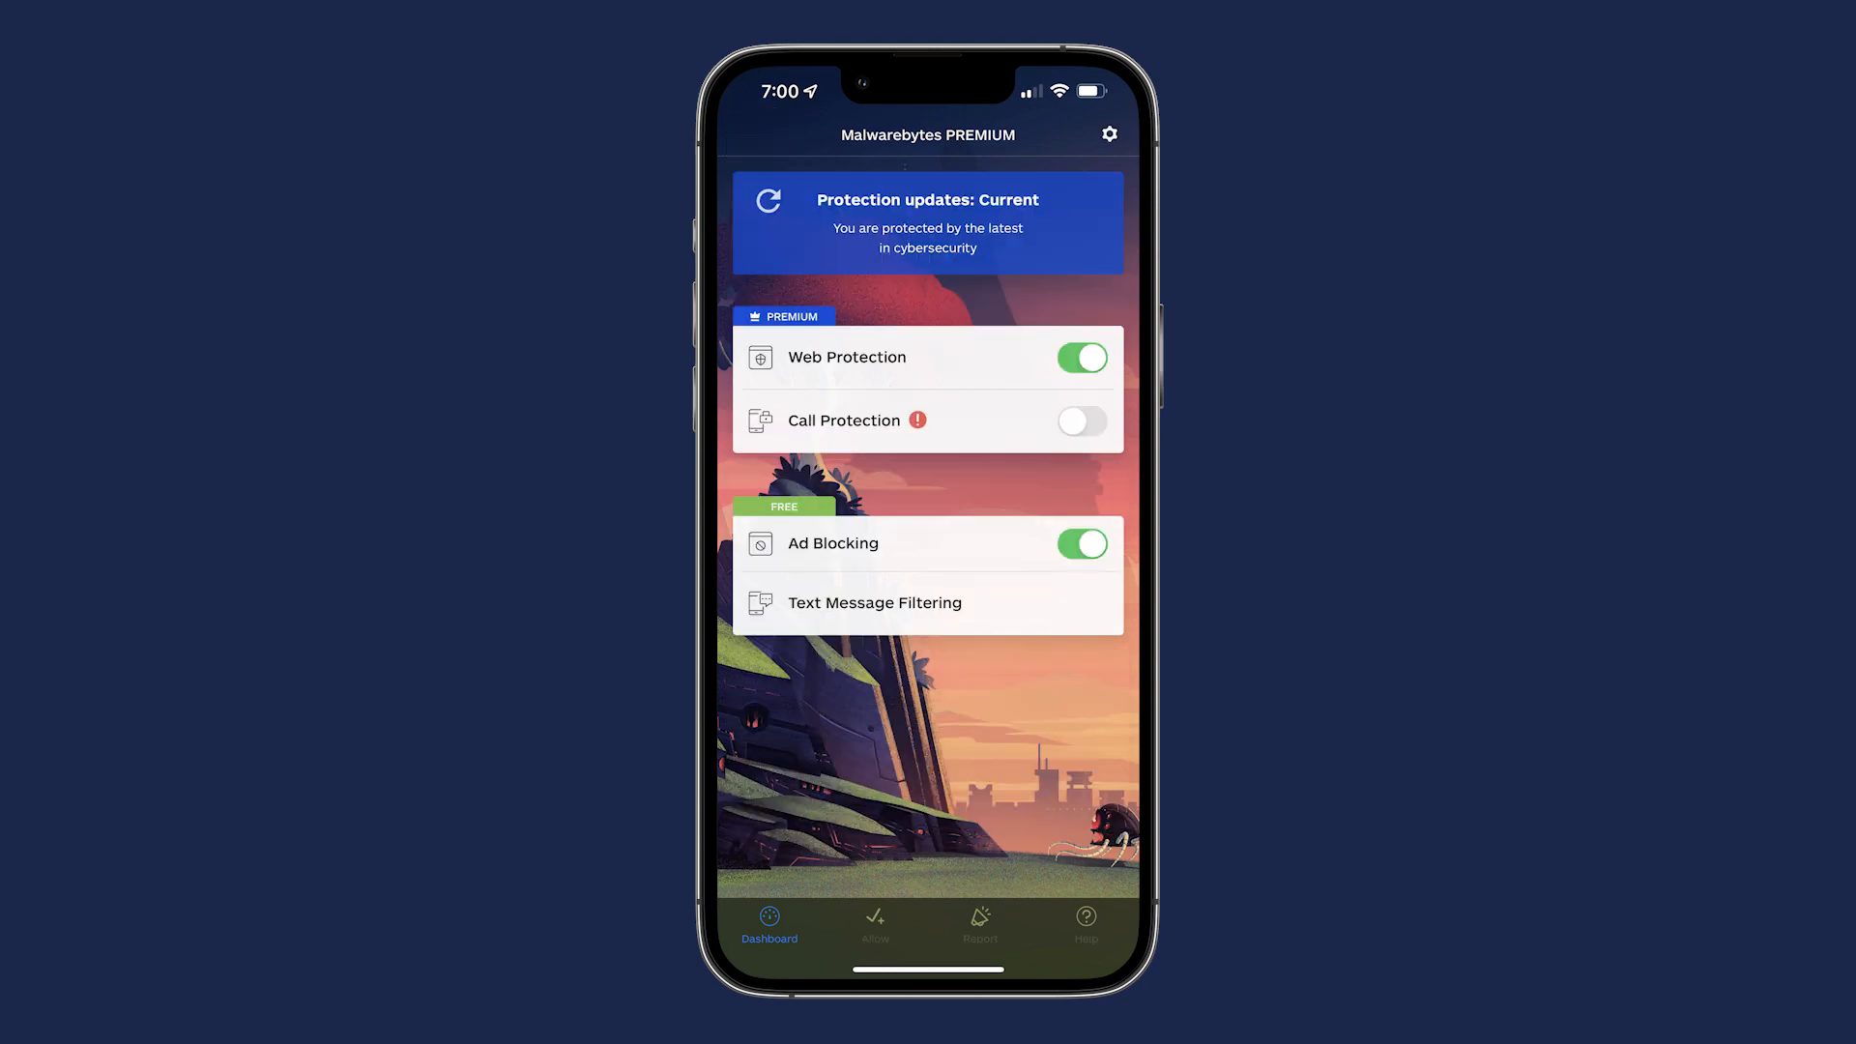
# Step: Switch on Call Protection and let Malwarebytes read the contact list
pyautogui.click(1086, 423)
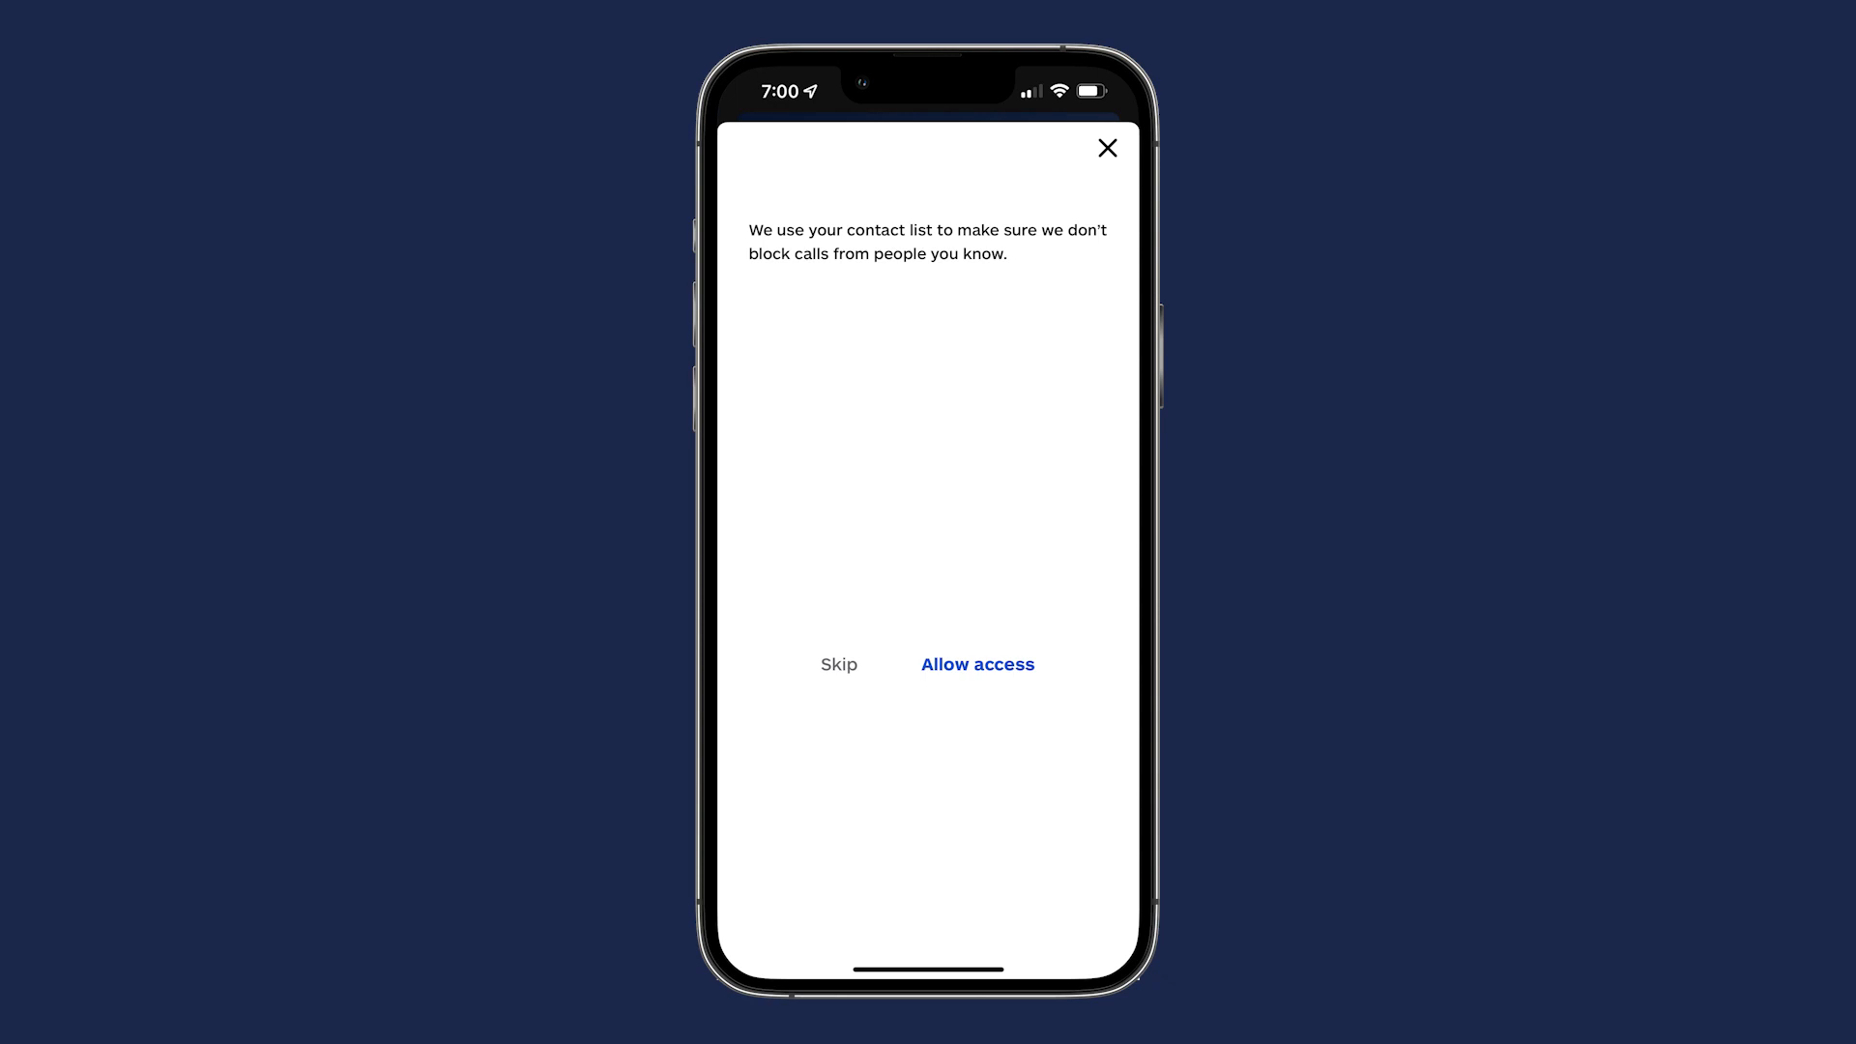
pyautogui.click(977, 664)
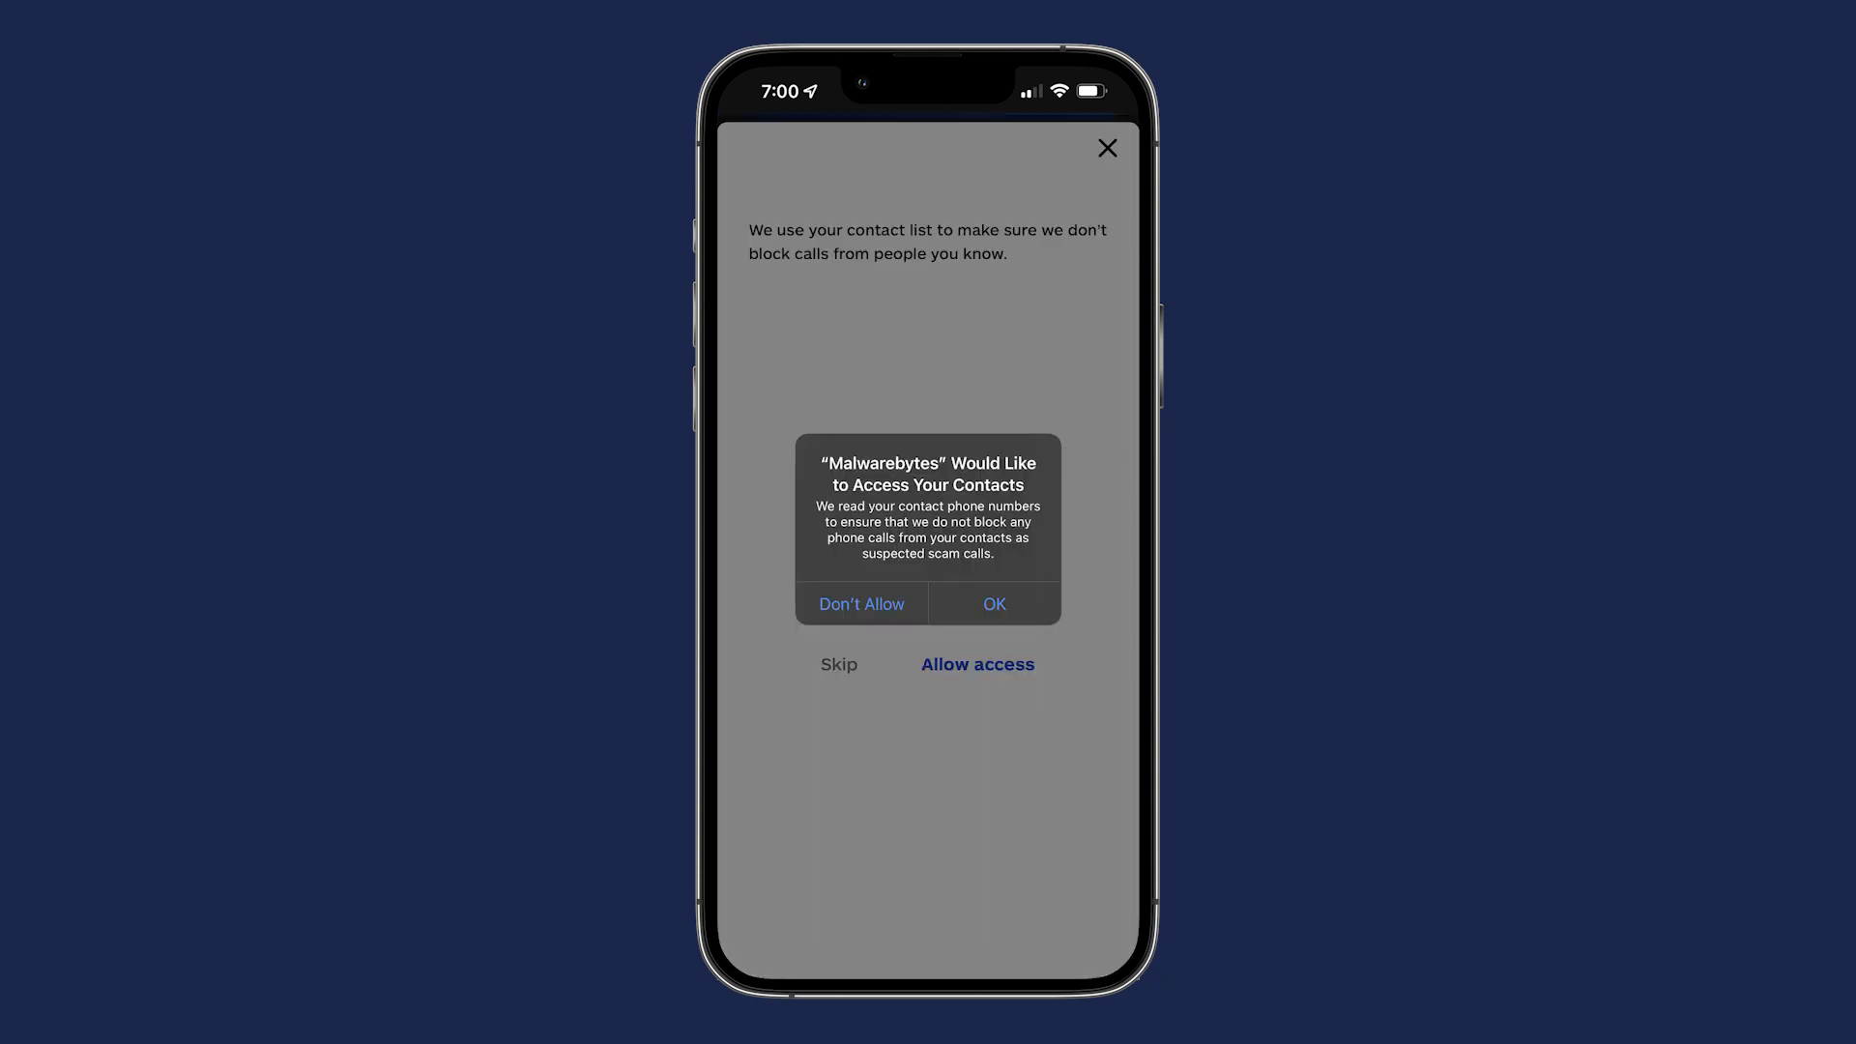
pyautogui.click(994, 603)
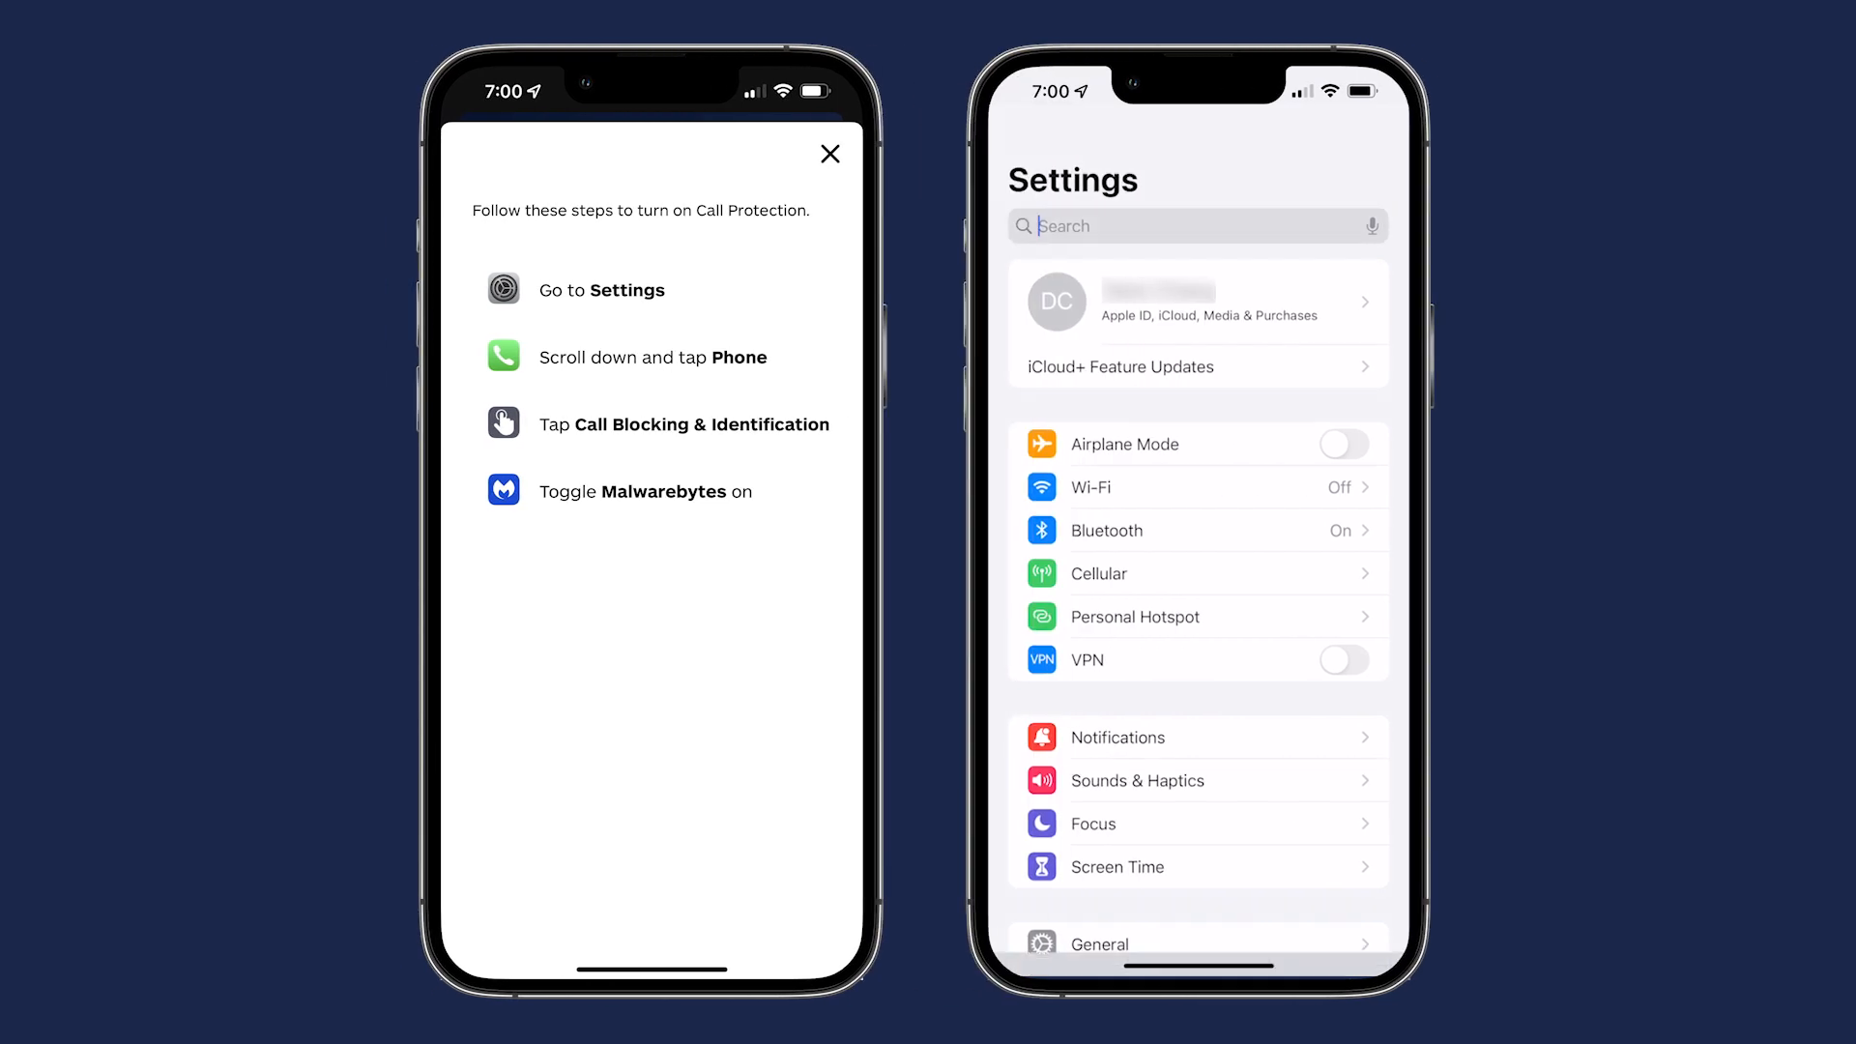
# Step: Search Settings for 'Phone' and go to Call Blocking & Identification
pyautogui.write('Phone')
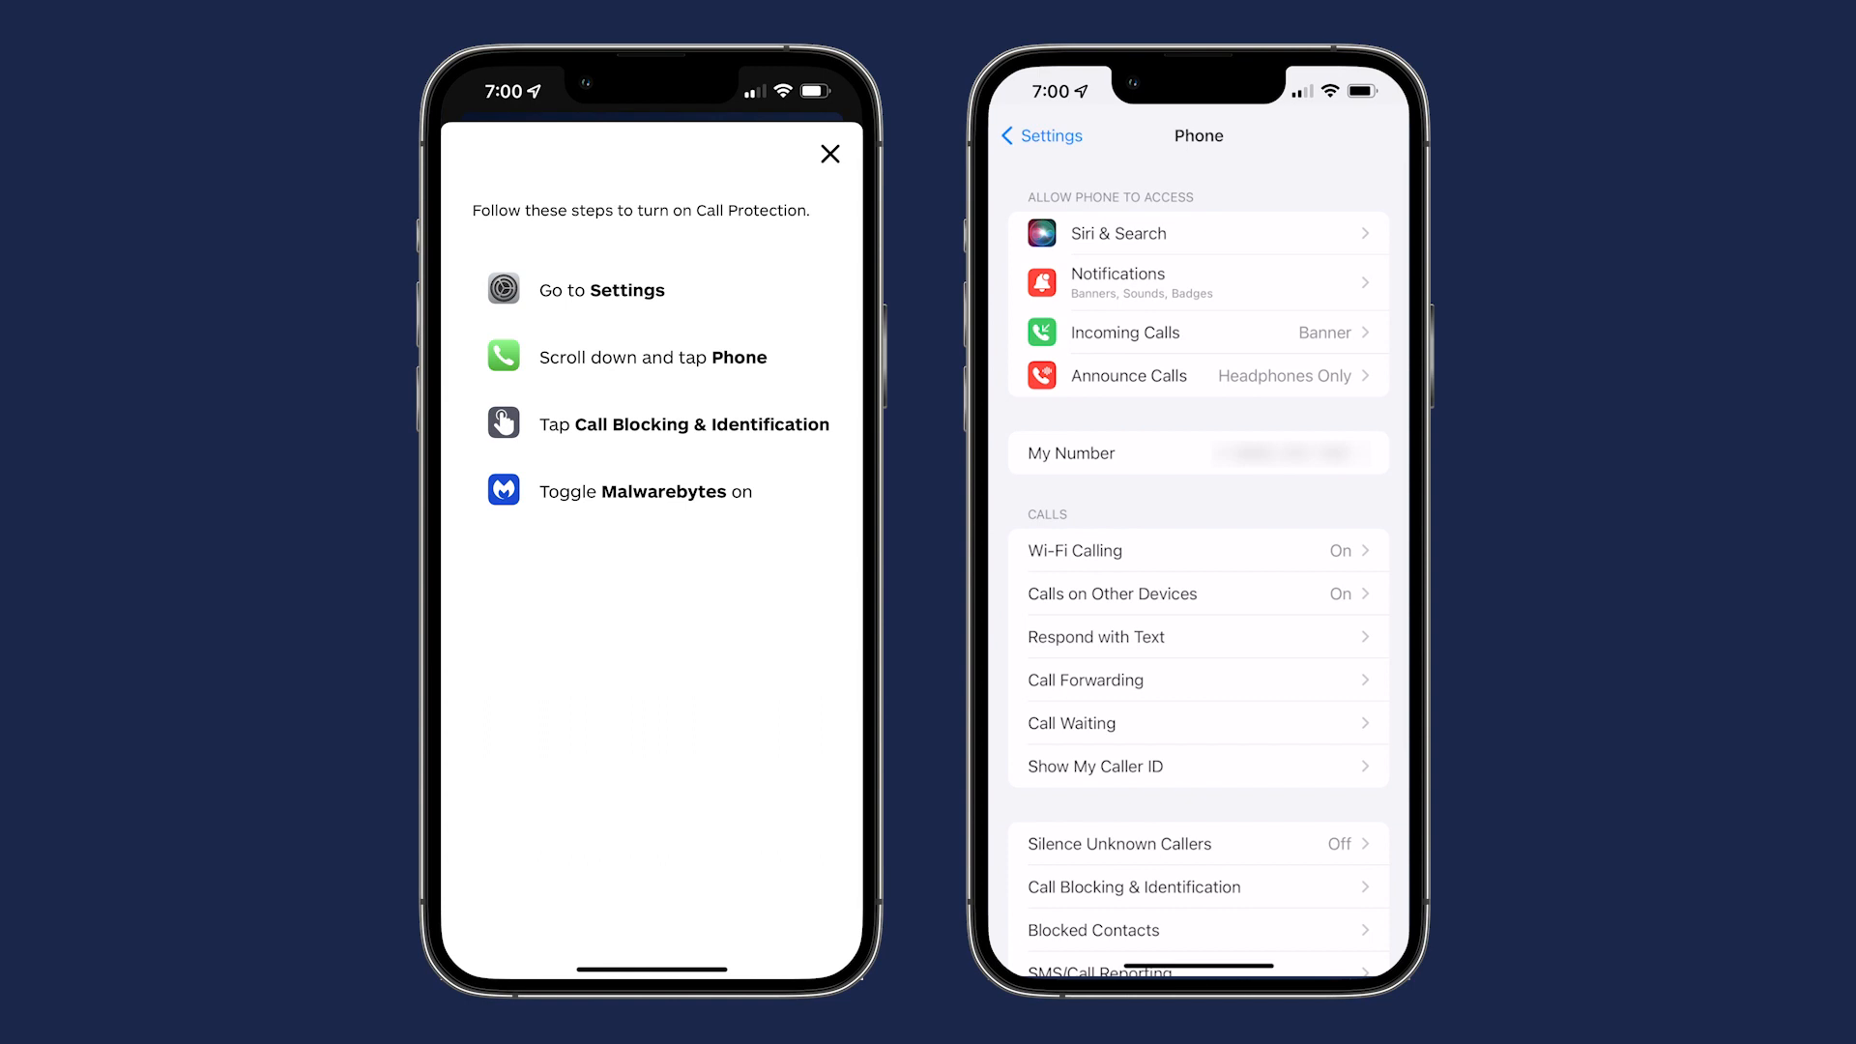
pyautogui.click(1135, 888)
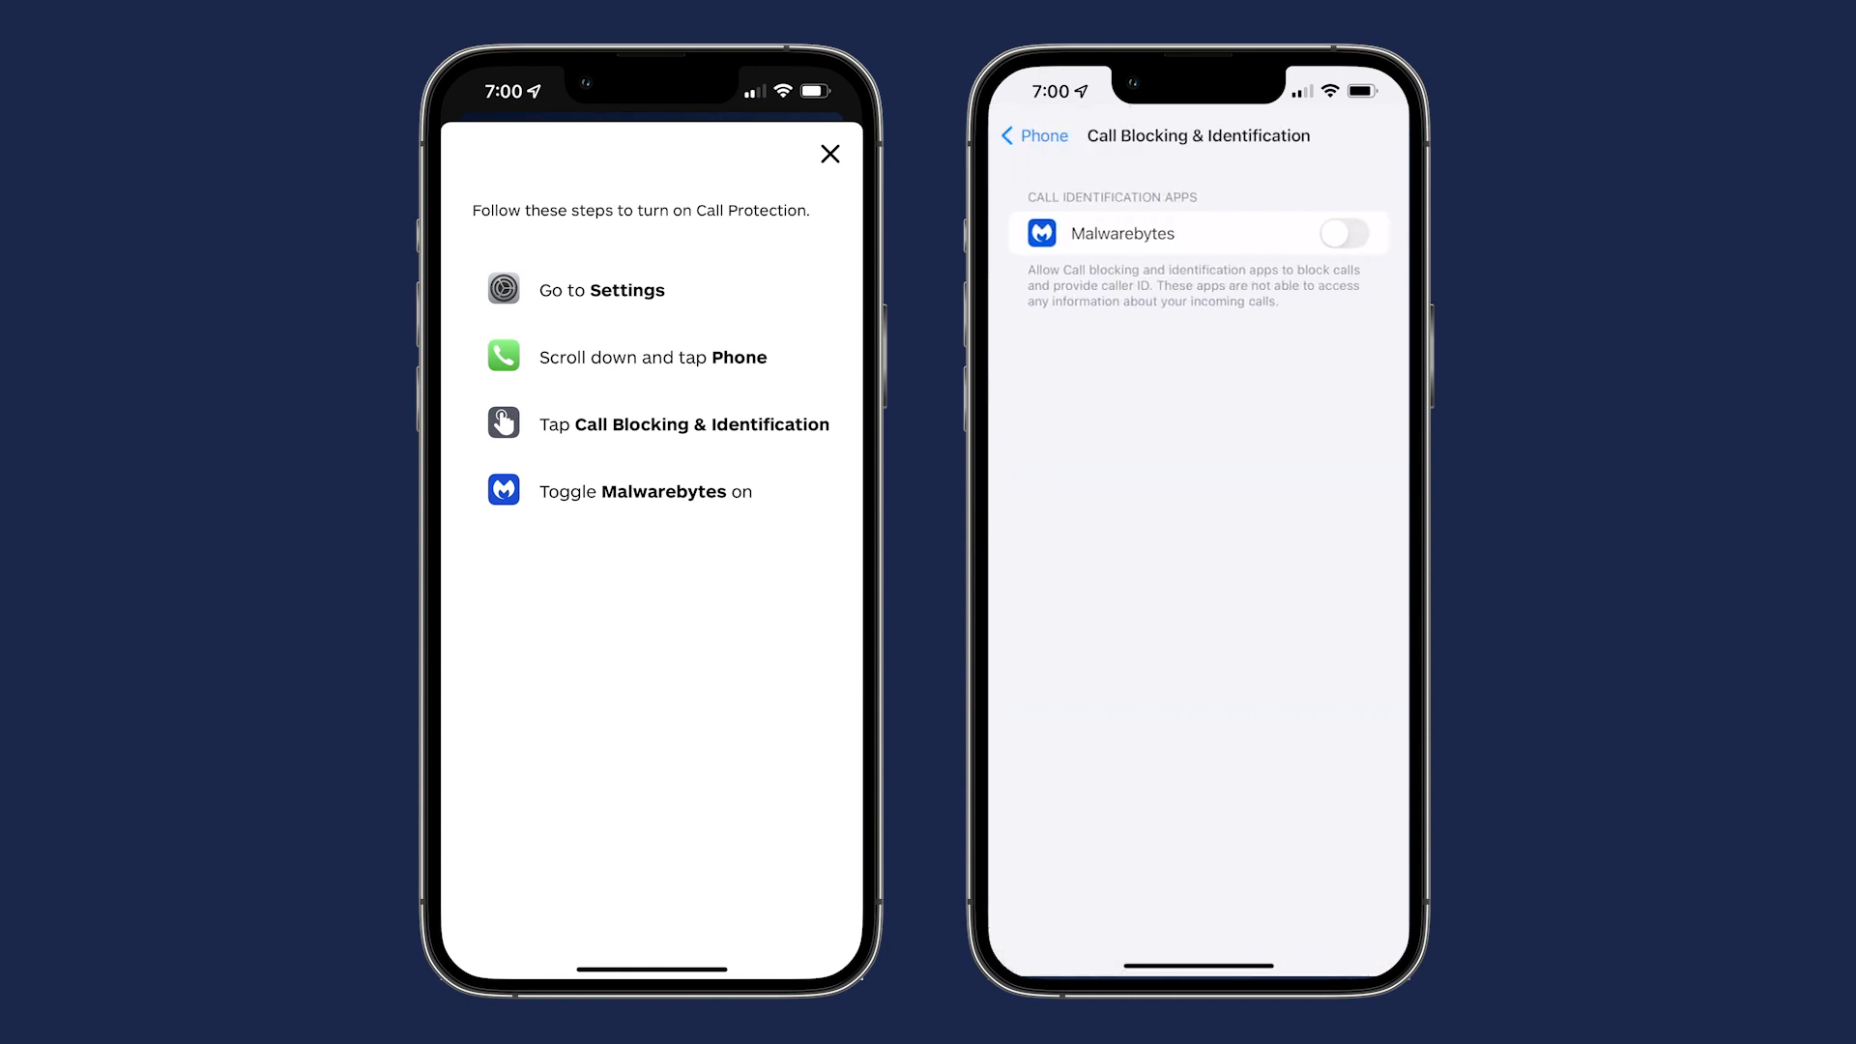
pyautogui.click(1344, 233)
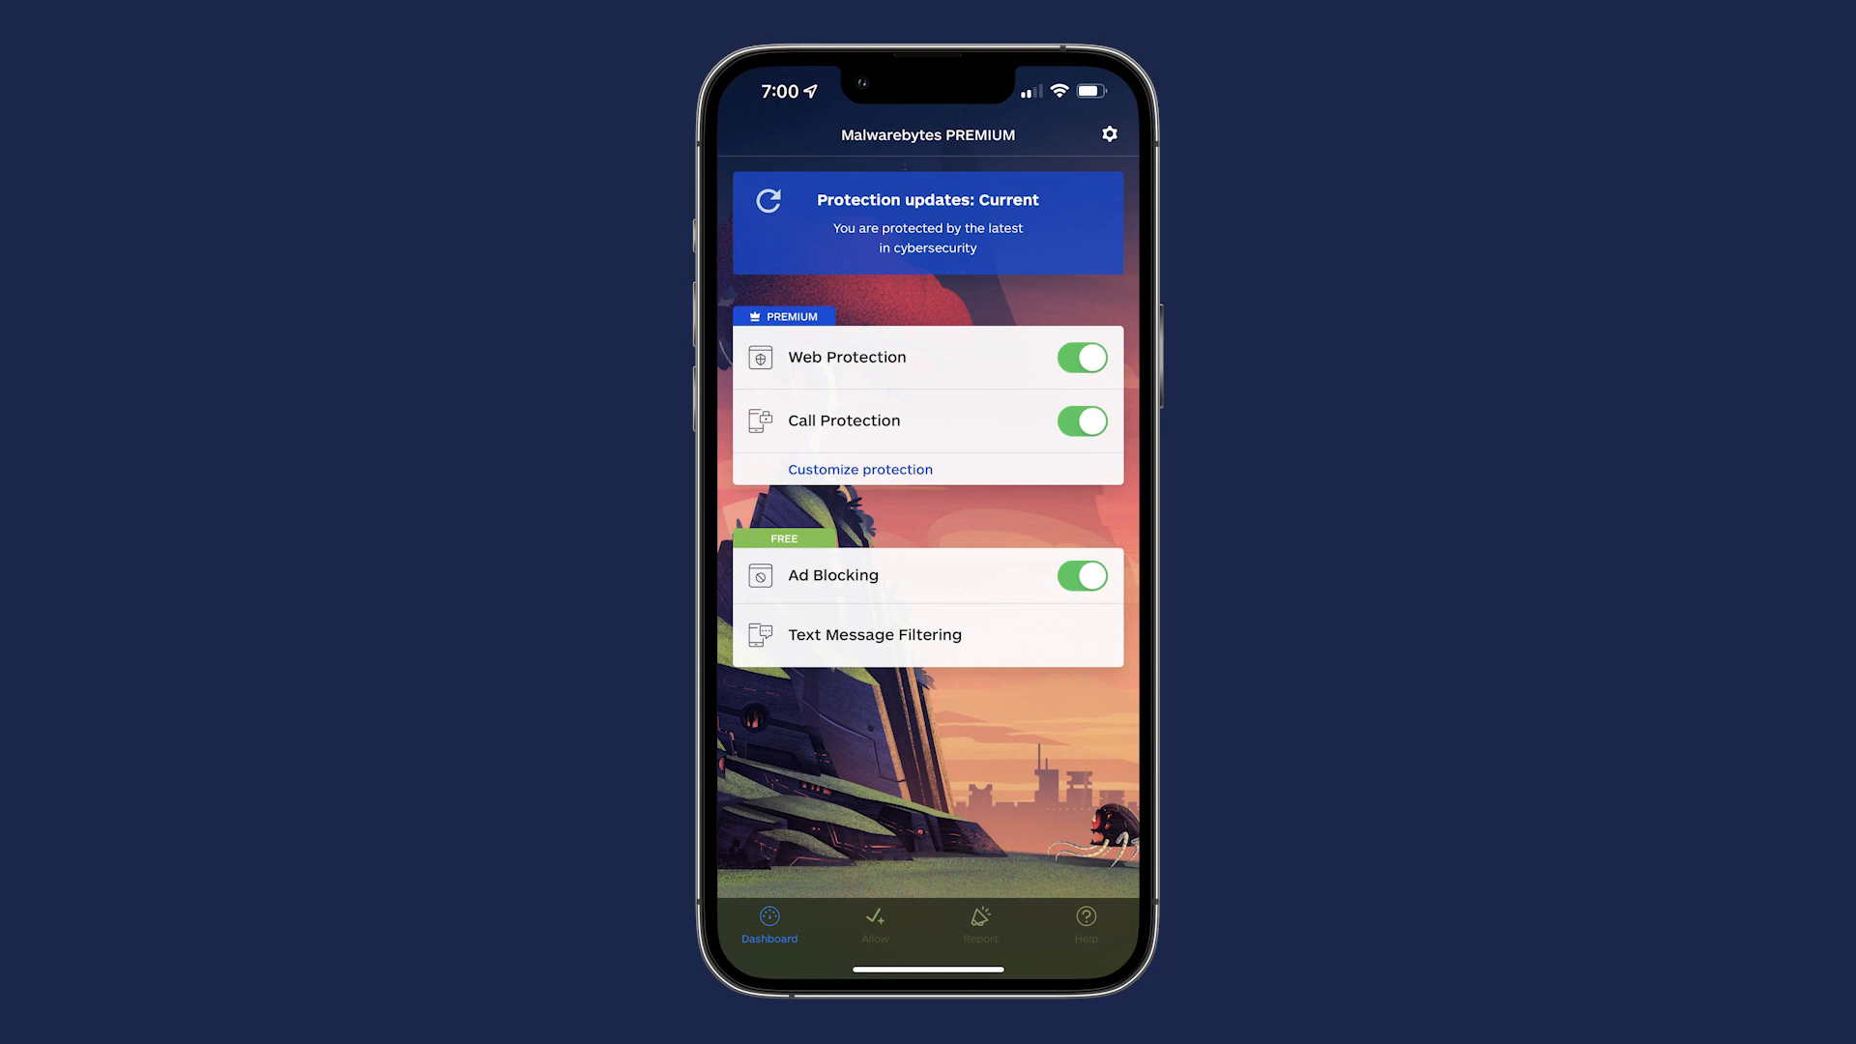
# Step: Show Text Message Filtering details and start activating its protection
pyautogui.click(875, 635)
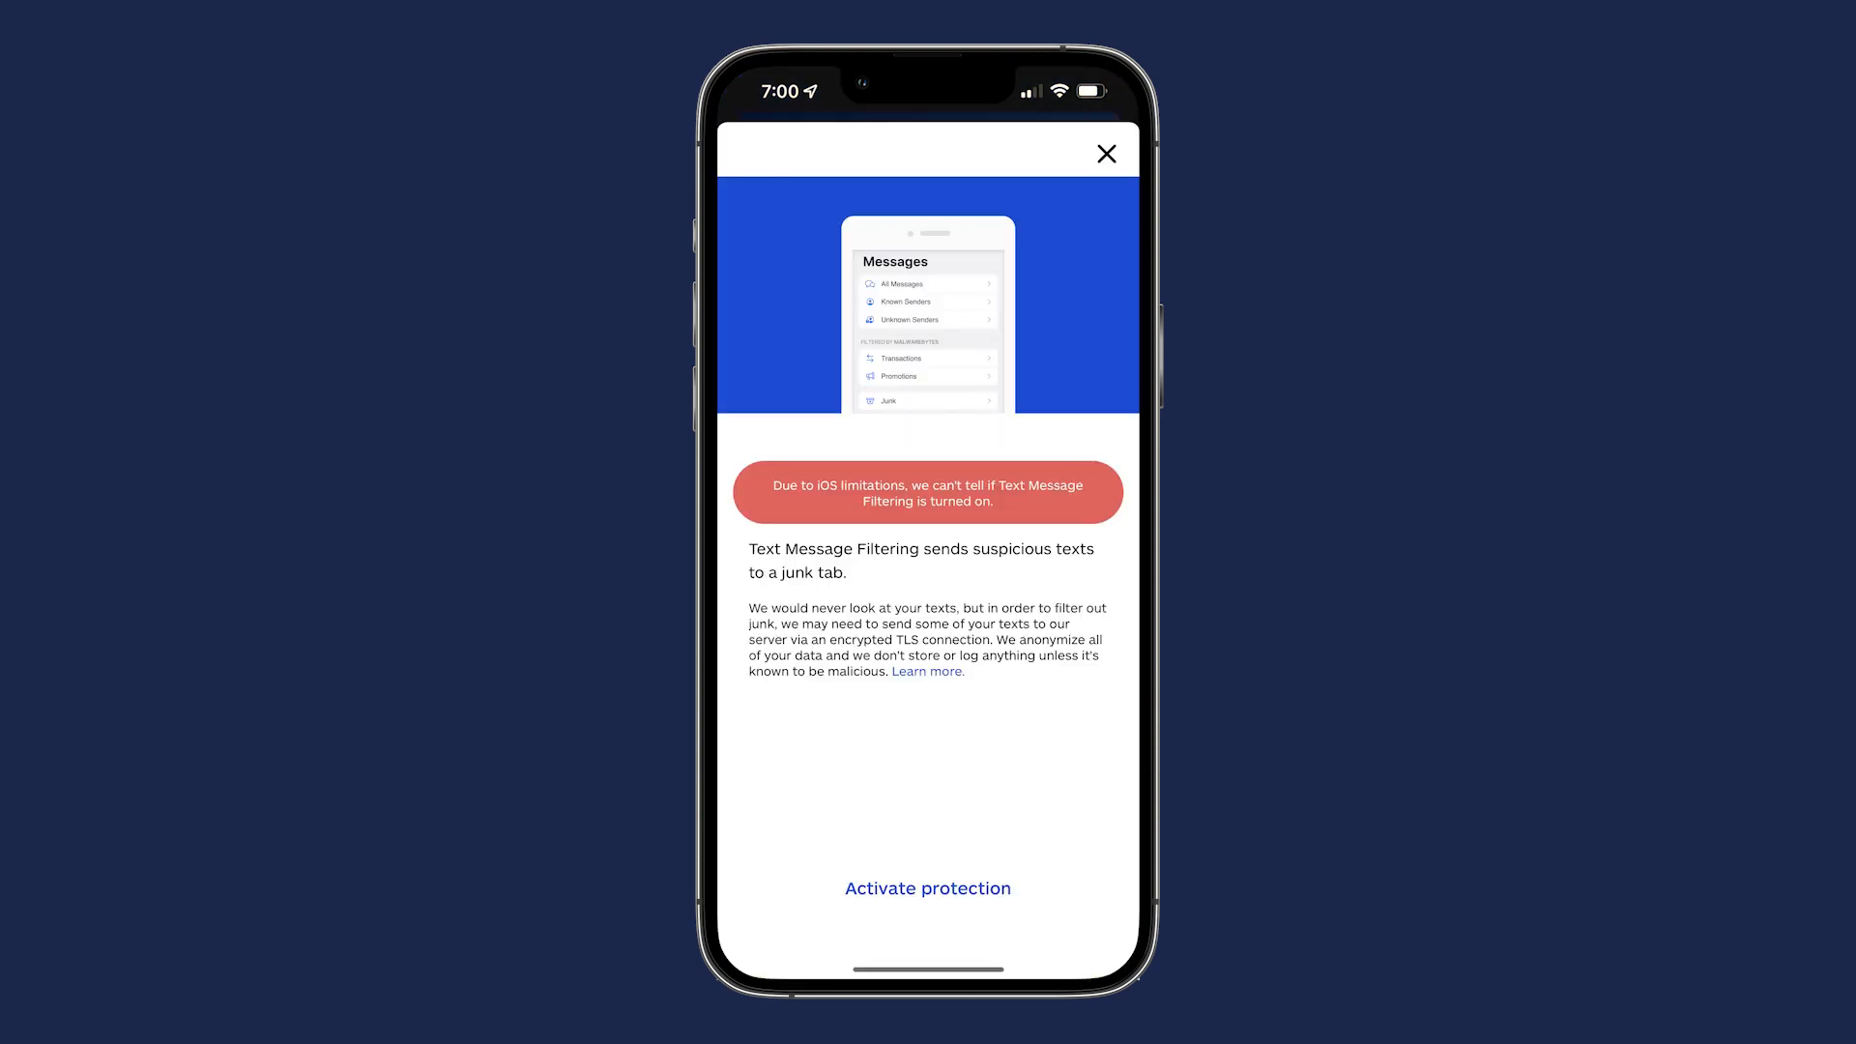
pyautogui.click(928, 889)
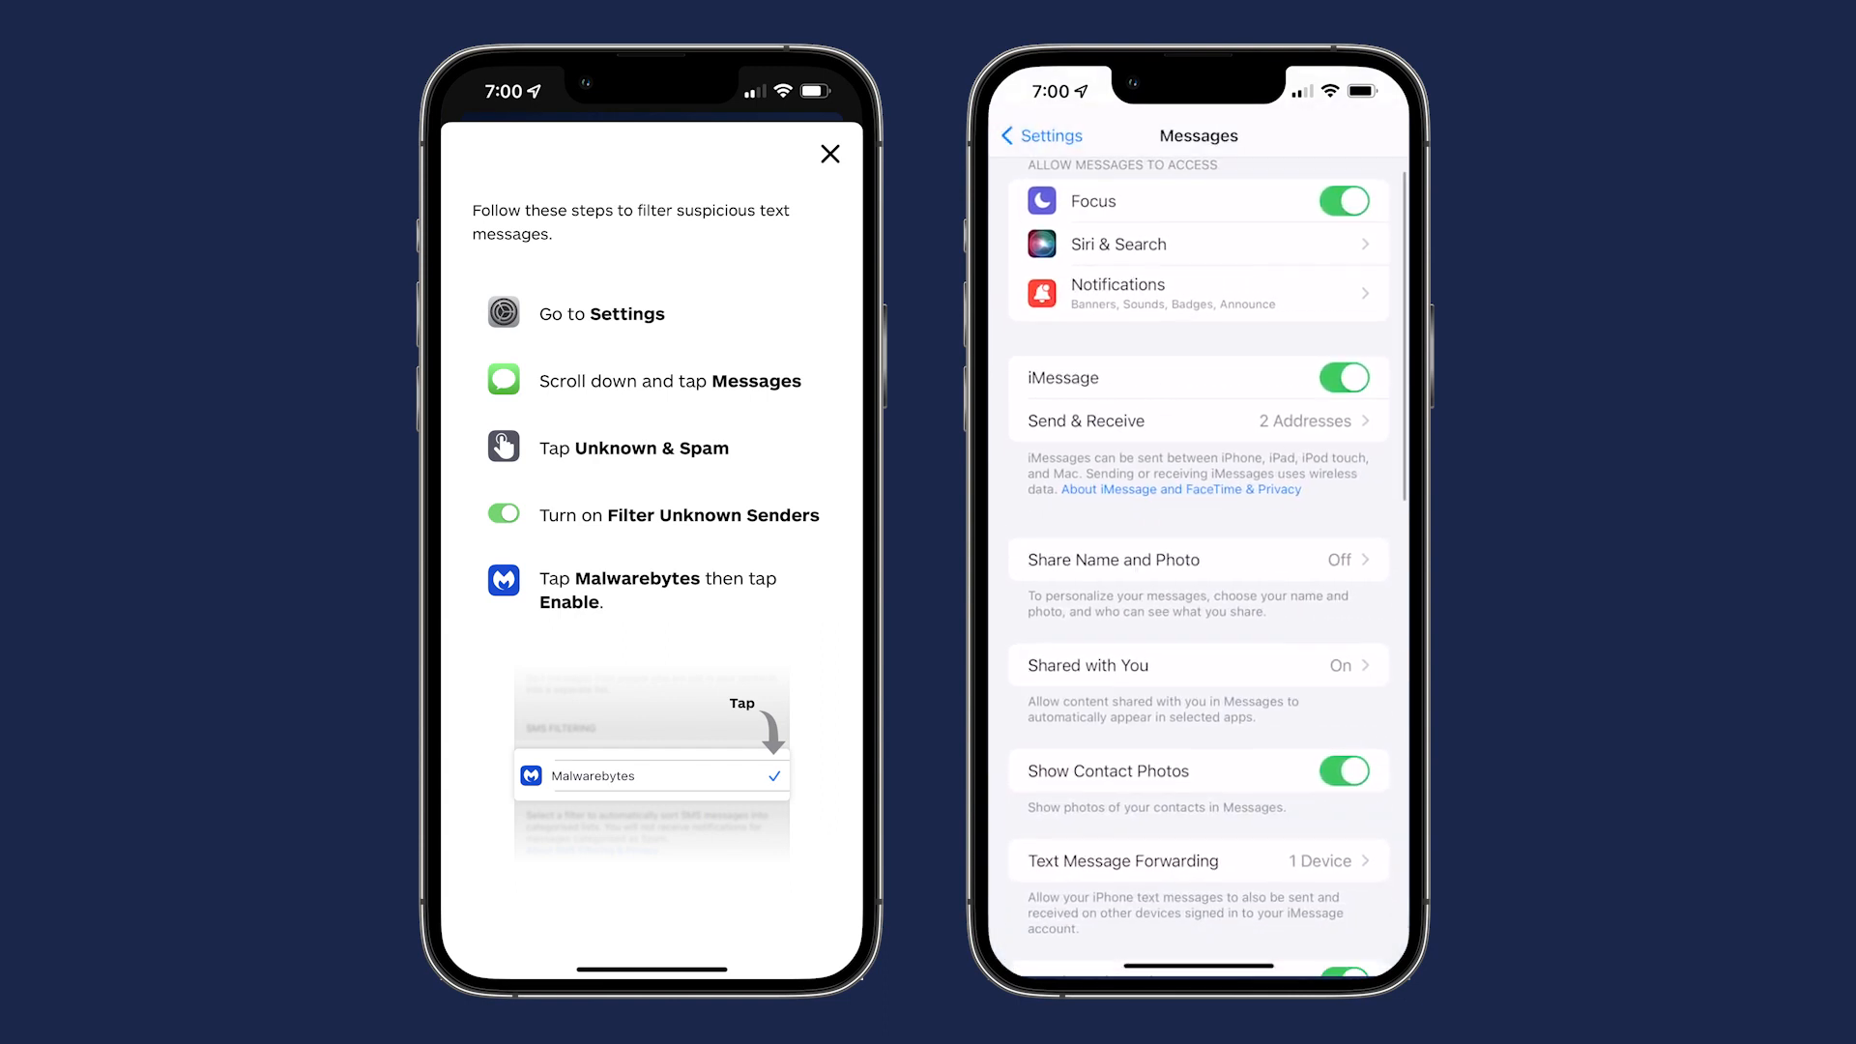
# Step: Turn on Filter Unknown Senders under Unknown & Spam and enable Malwarebytes filtering
pyautogui.scroll(-3)
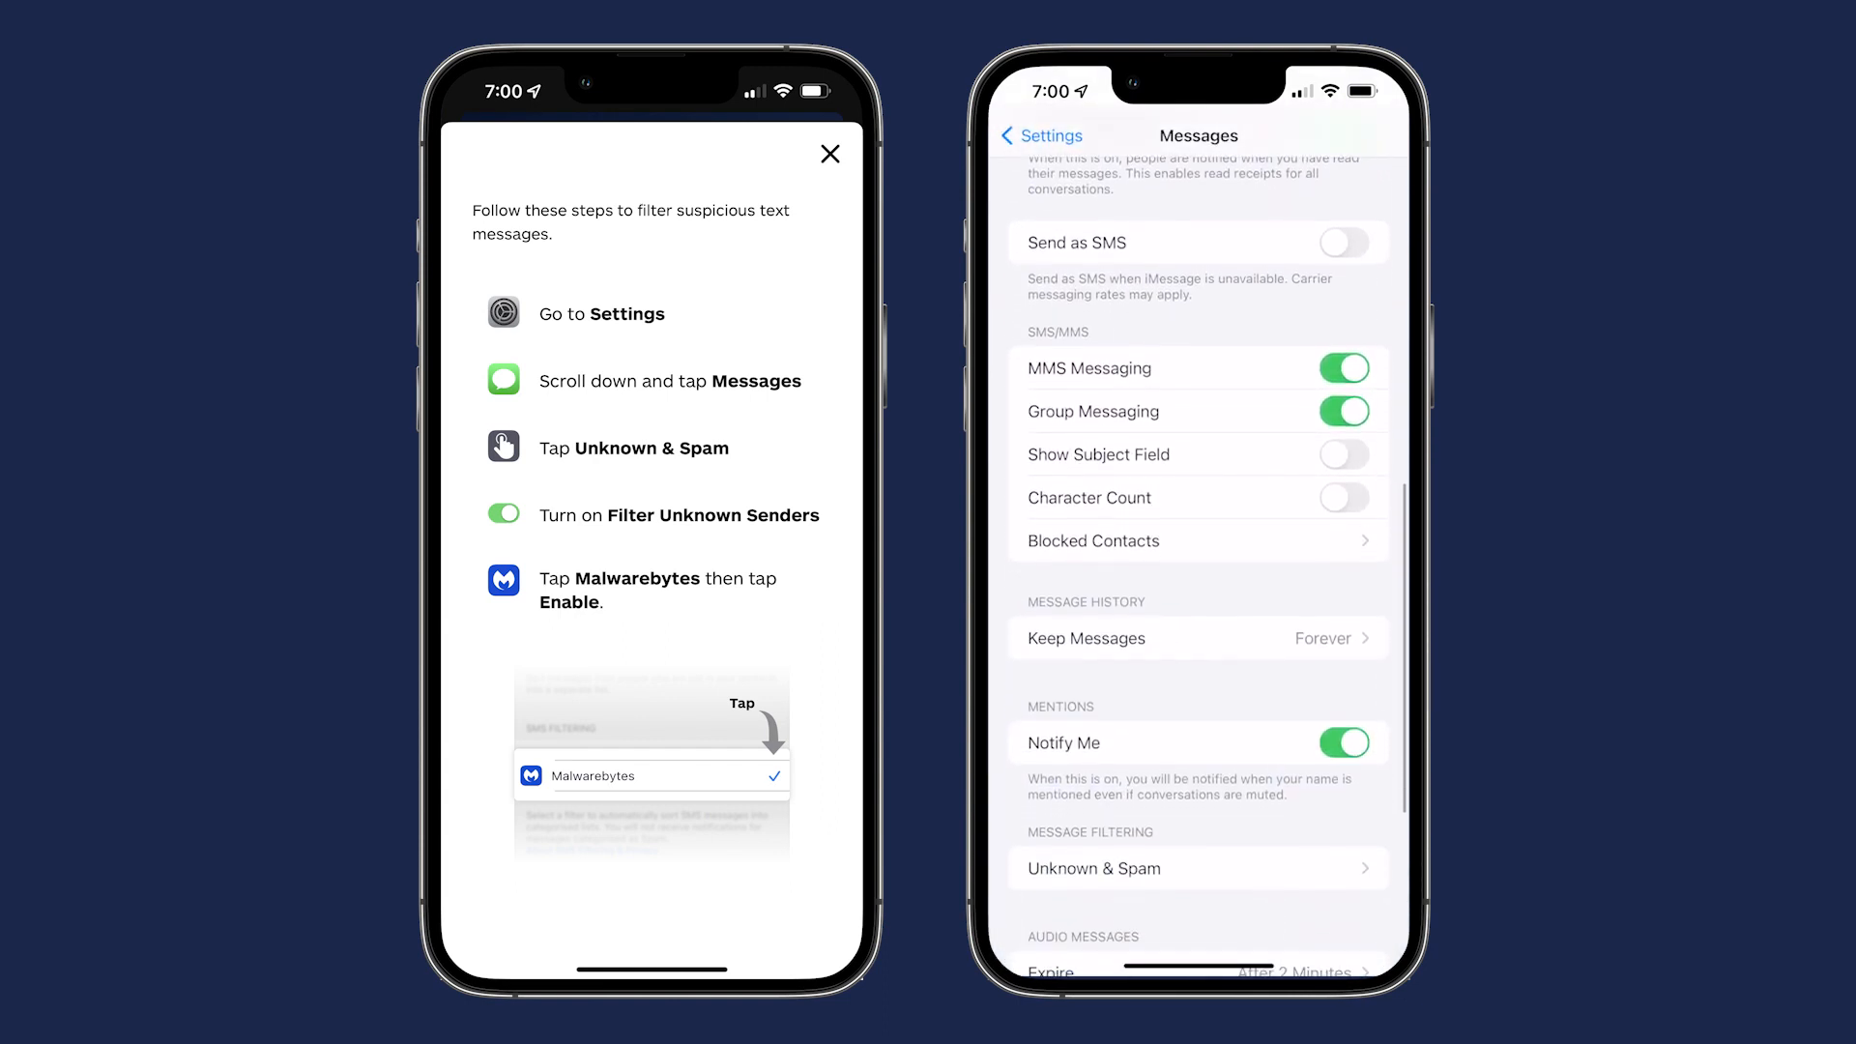
pyautogui.click(1198, 868)
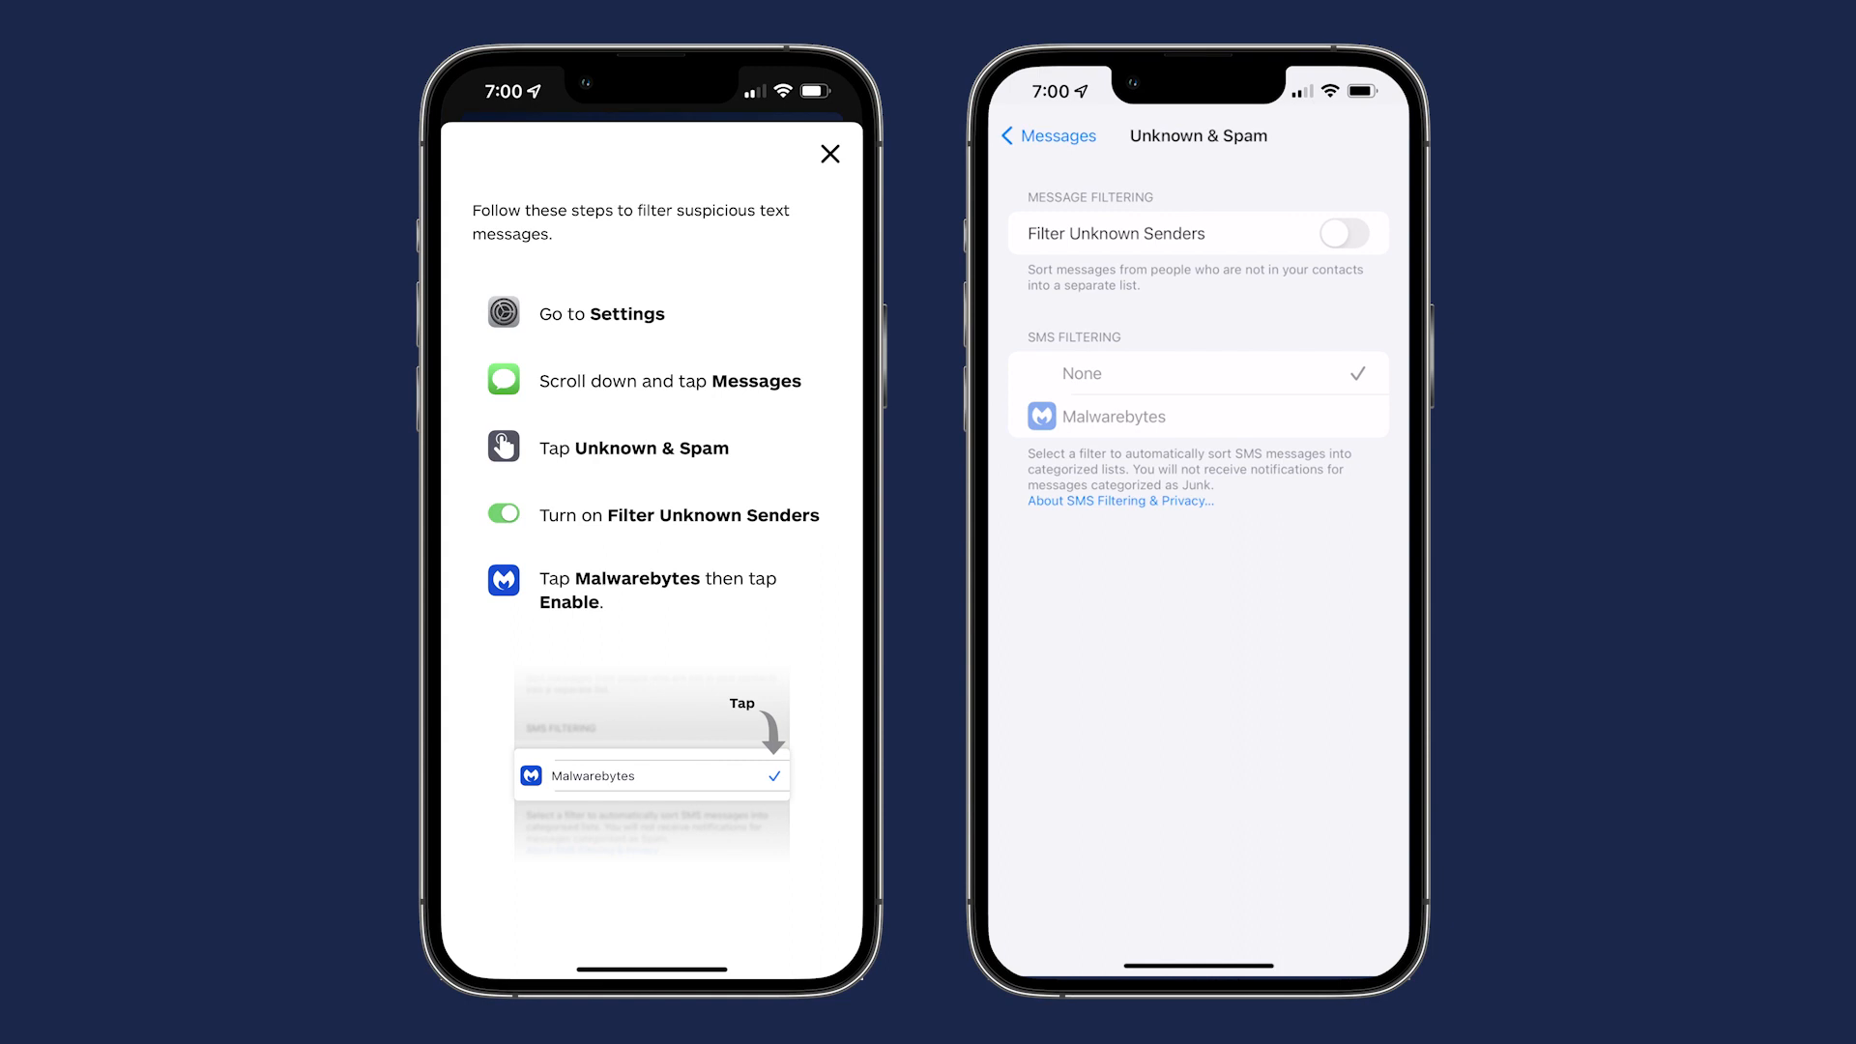
pyautogui.click(1345, 233)
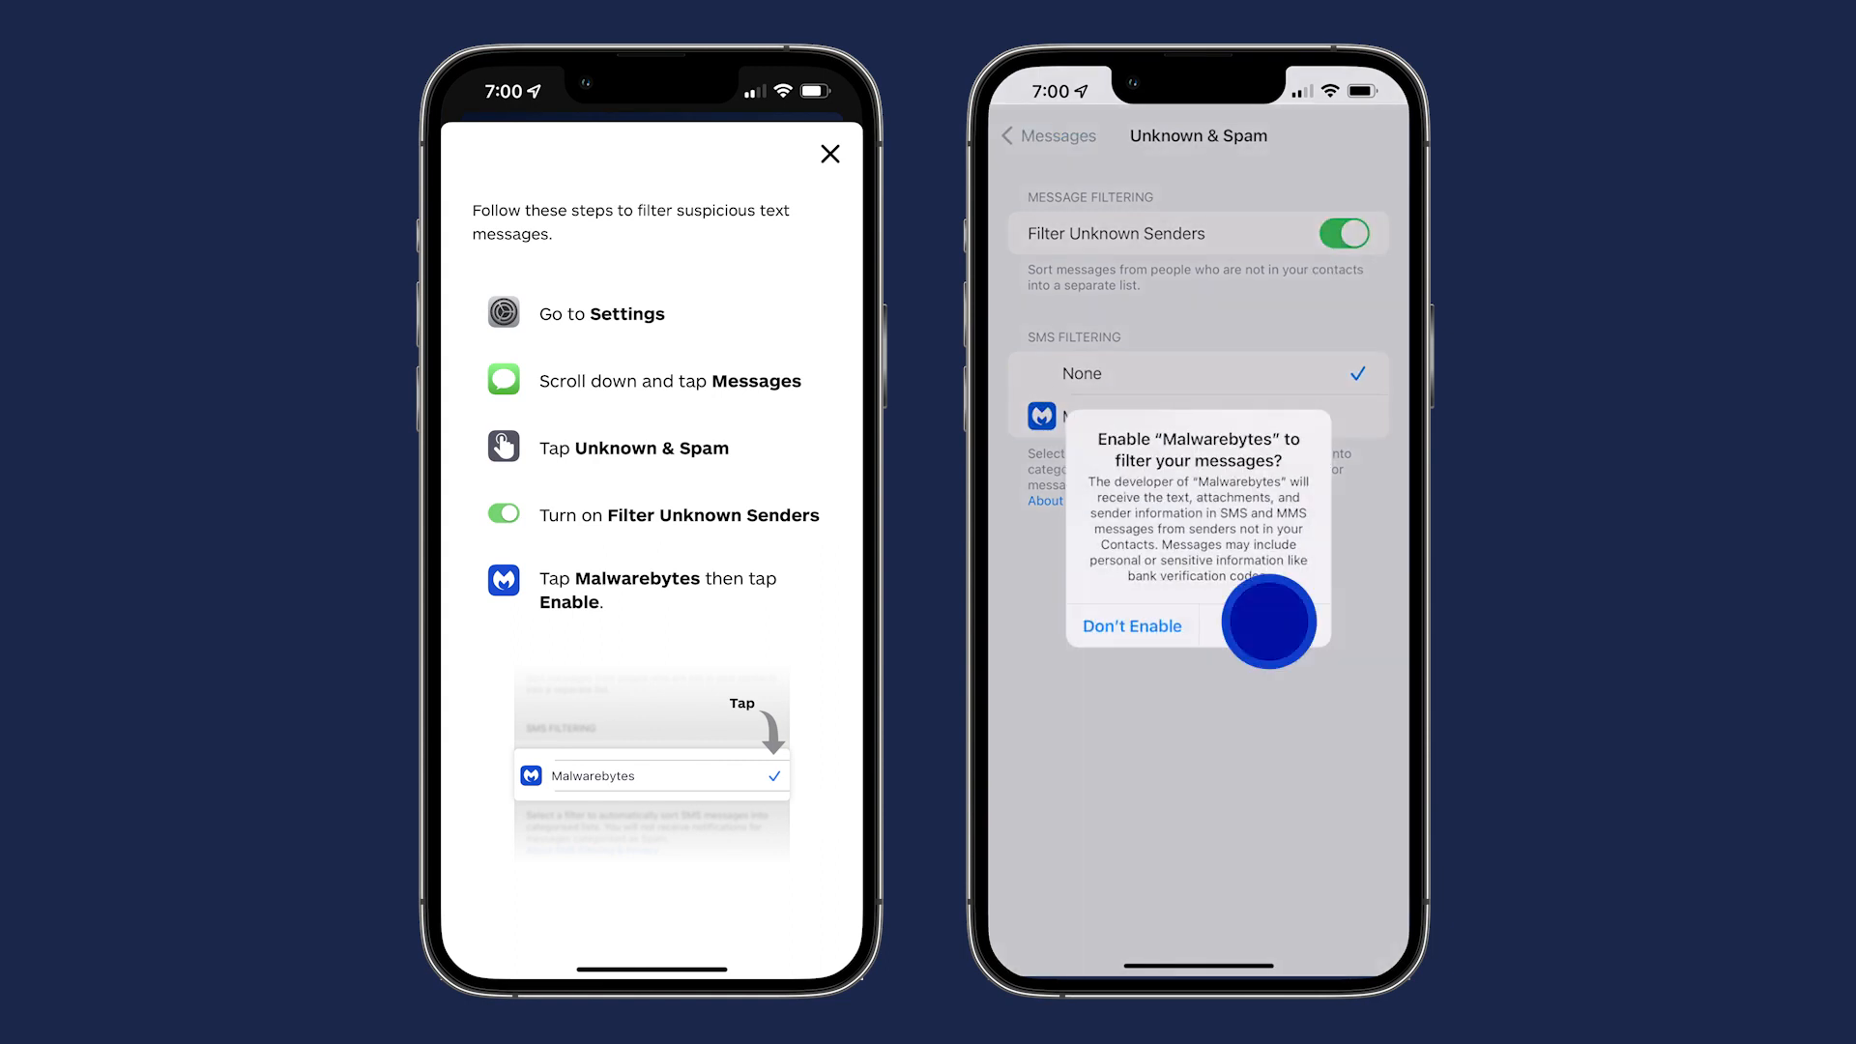
pyautogui.click(1268, 622)
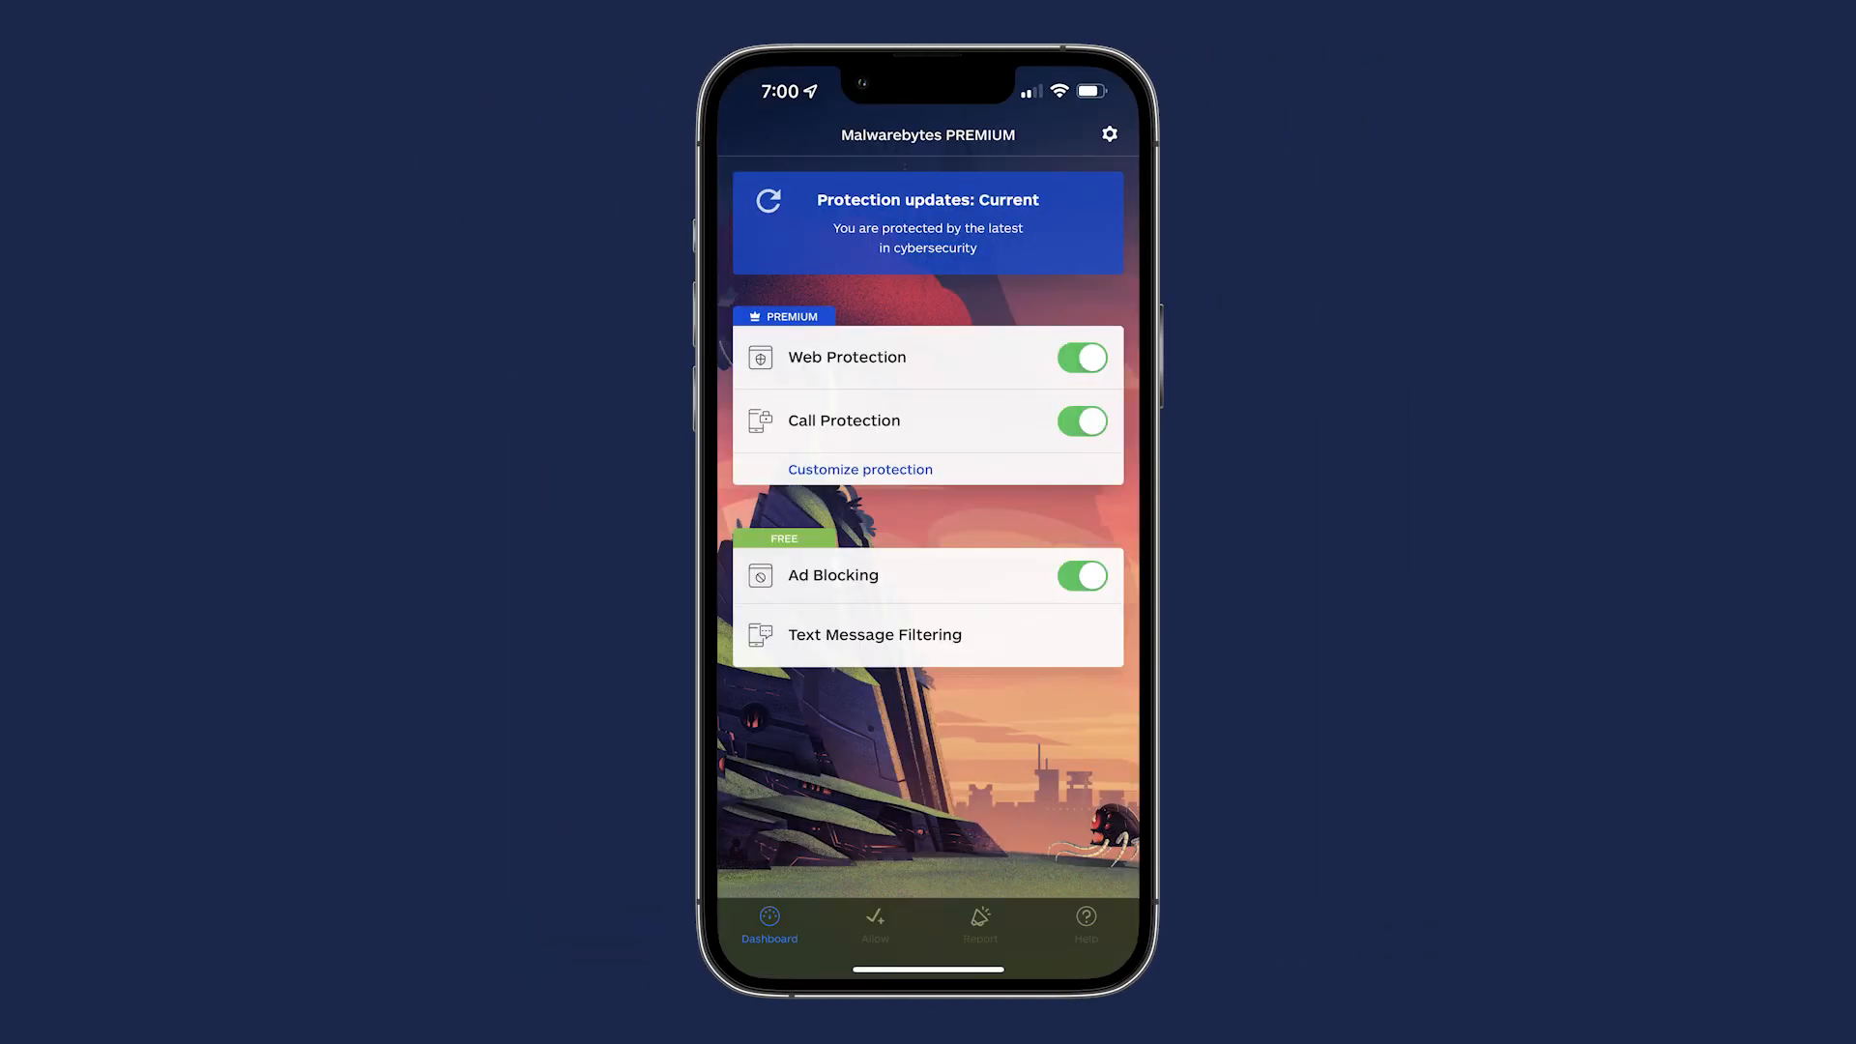
# Step: View and dismiss the Phone Allow List introduction, then update protection to latest
pyautogui.click(875, 925)
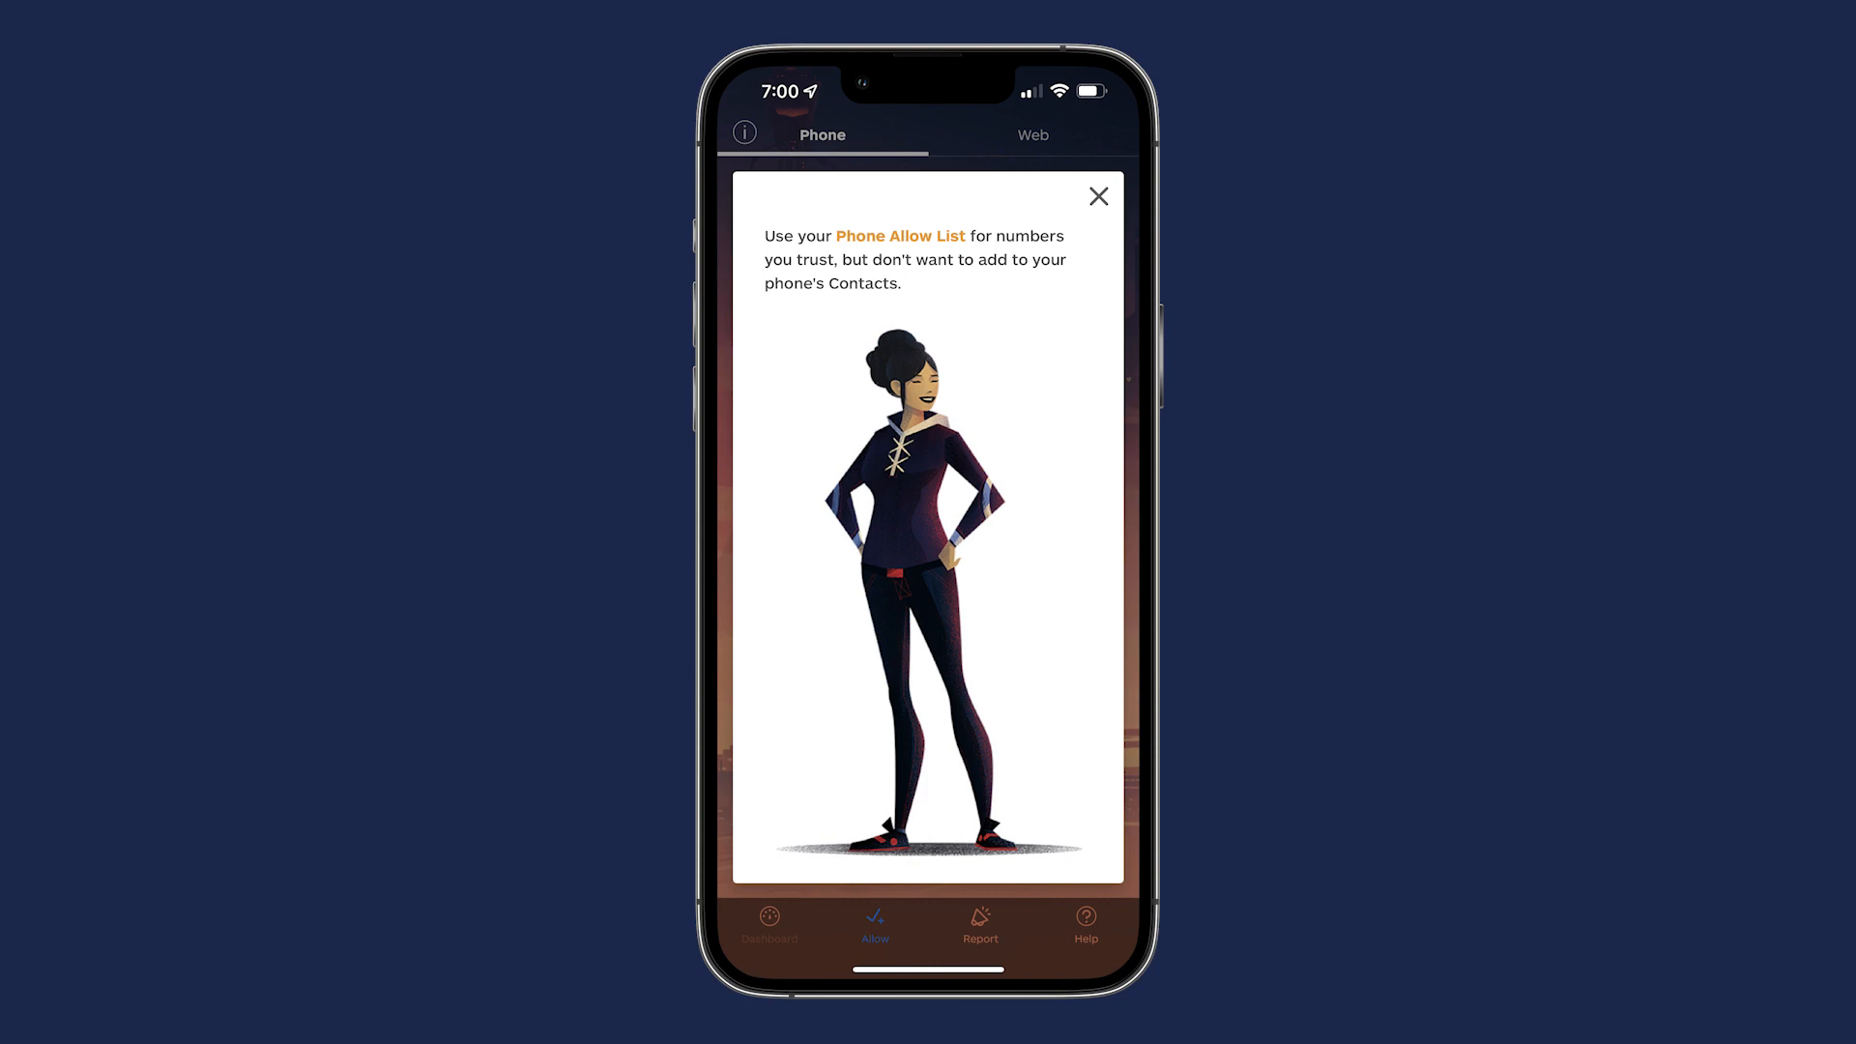
pyautogui.click(980, 925)
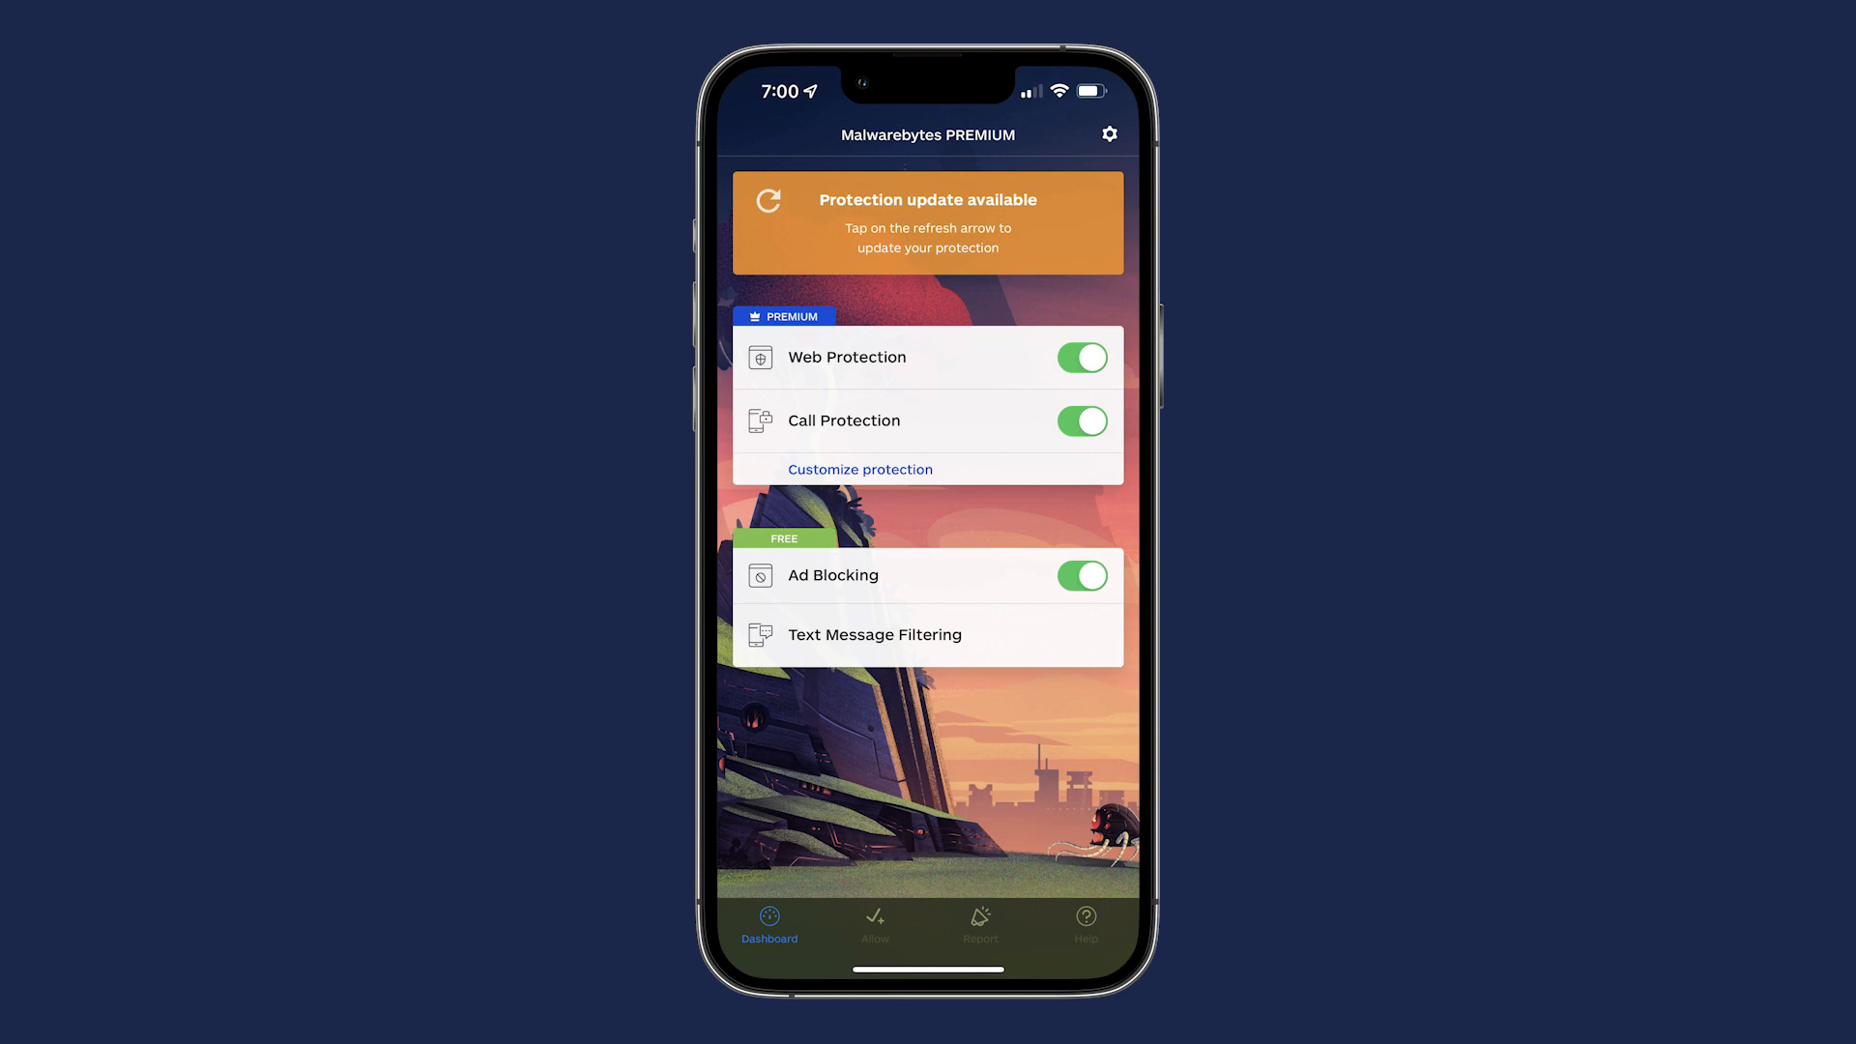
pyautogui.click(768, 200)
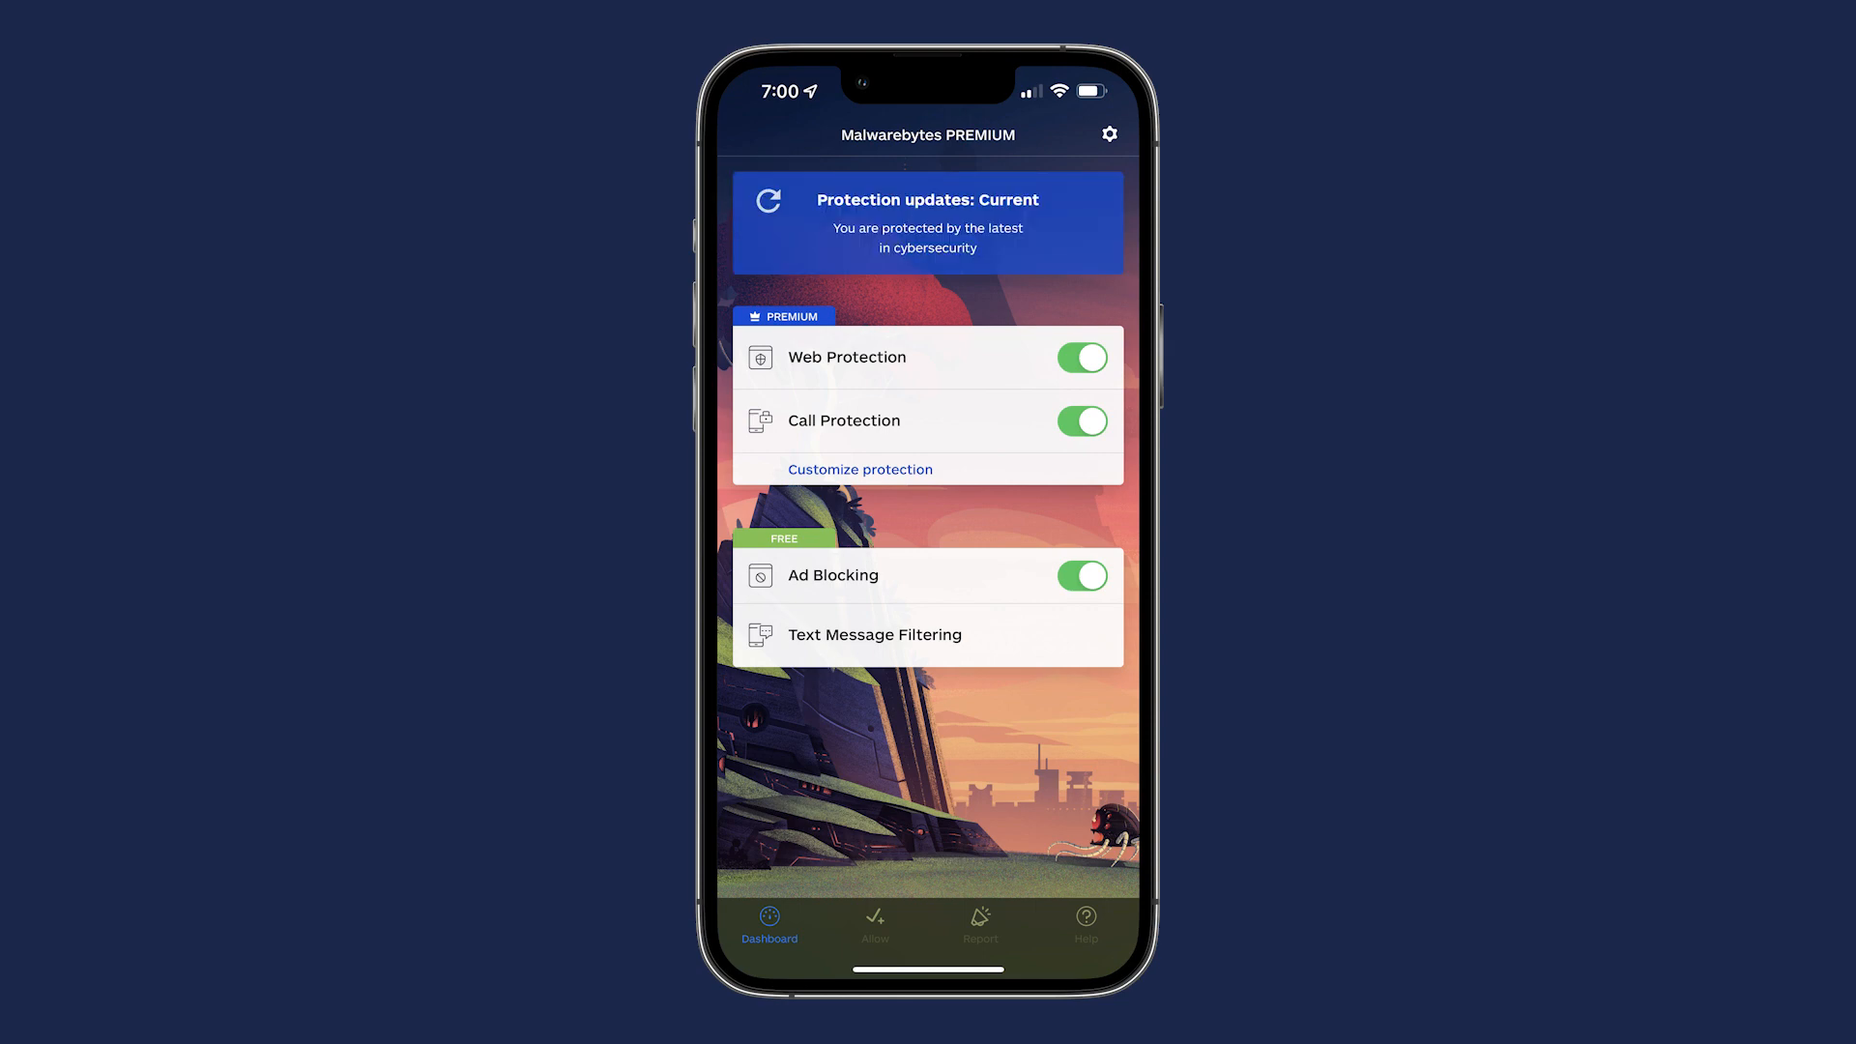